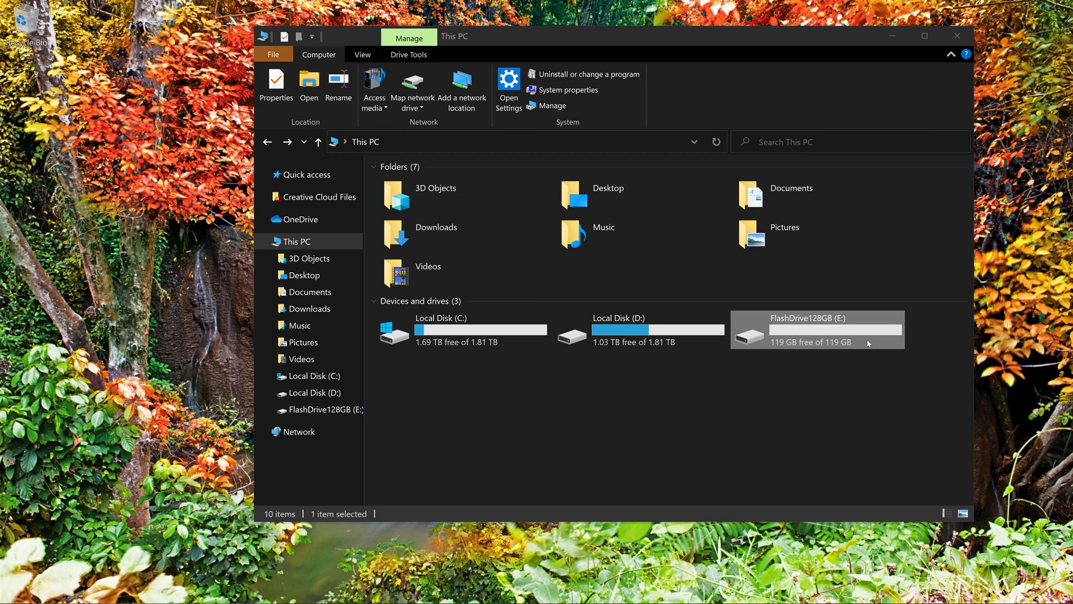
{"action": "mouse_move", "coordinate": [832, 338]}
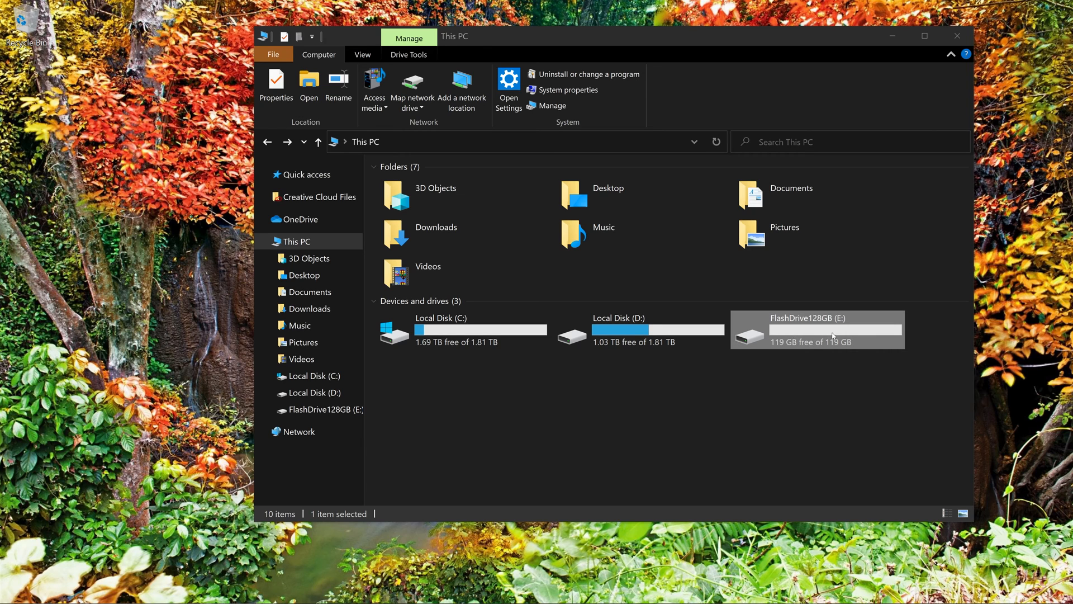
{"action": "mouse_move", "coordinate": [868, 338]}
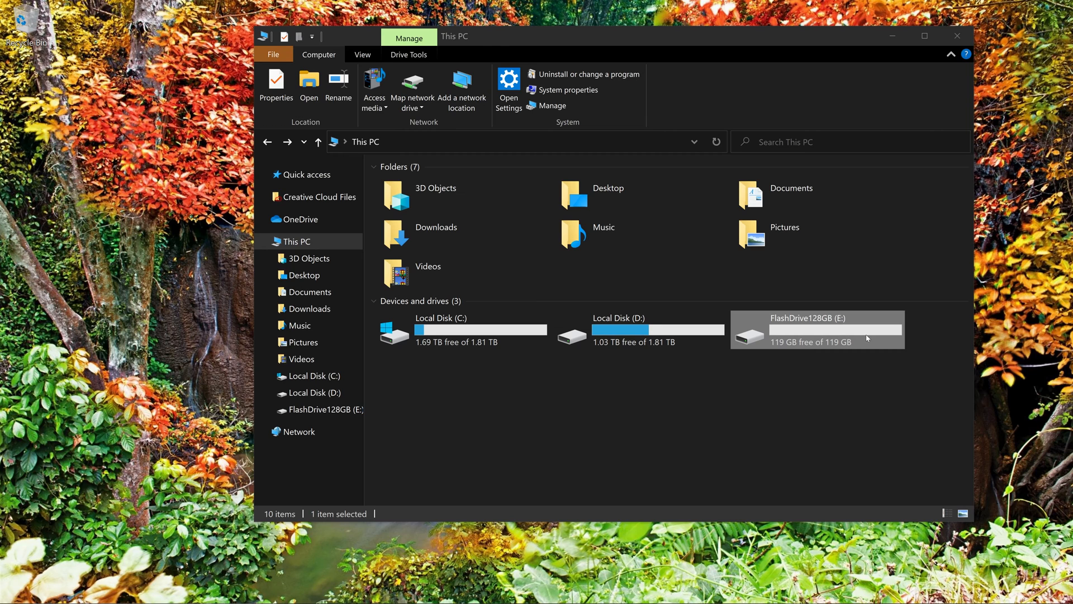
Step: Inspect the FlashDrive128GB drive's contents in This PC before preparing the installer
{"action": "double_click", "coordinate": [816, 329]}
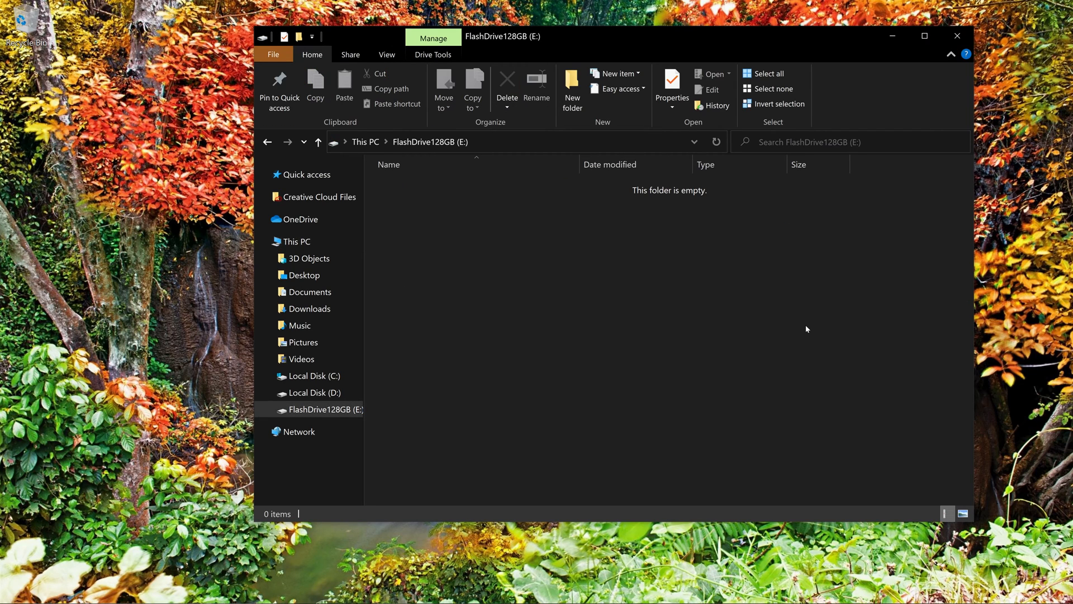
{"action": "mouse_move", "coordinate": [507, 220]}
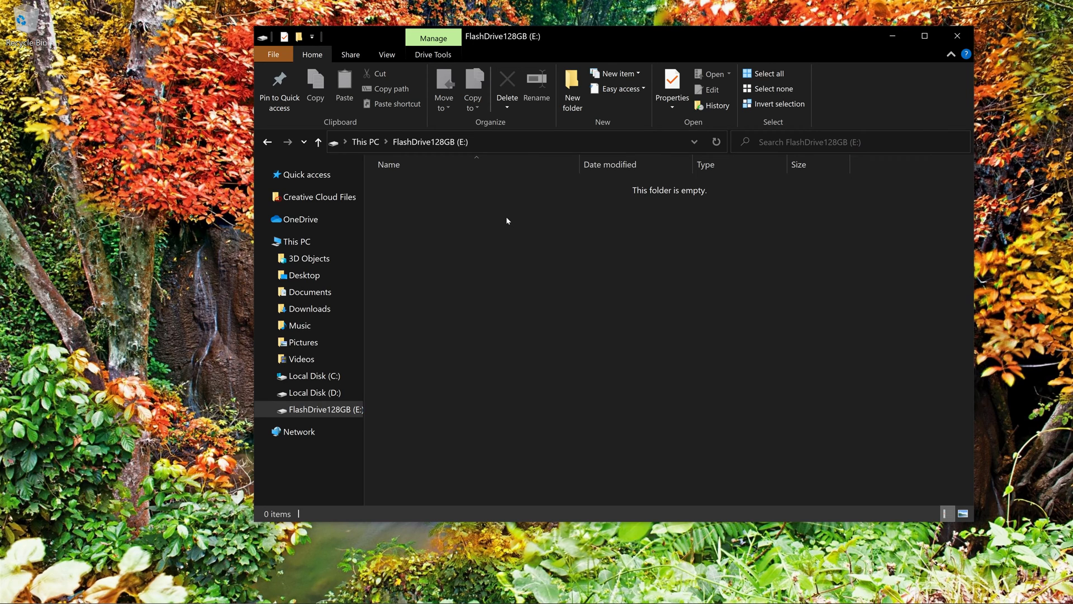
{"action": "left_click", "coordinate": [296, 241]}
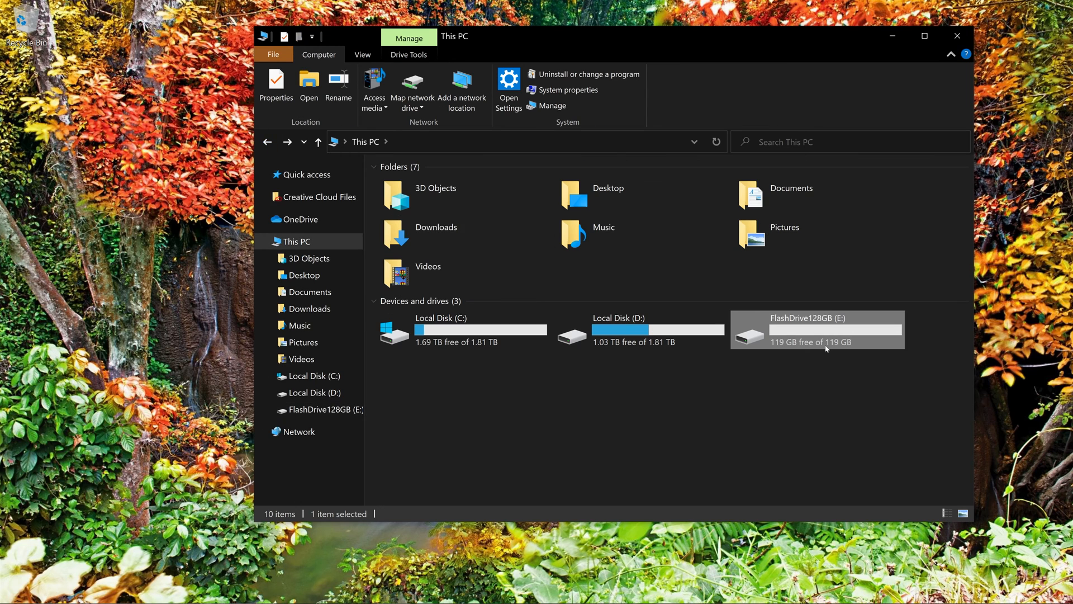
{"action": "mouse_move", "coordinate": [790, 350]}
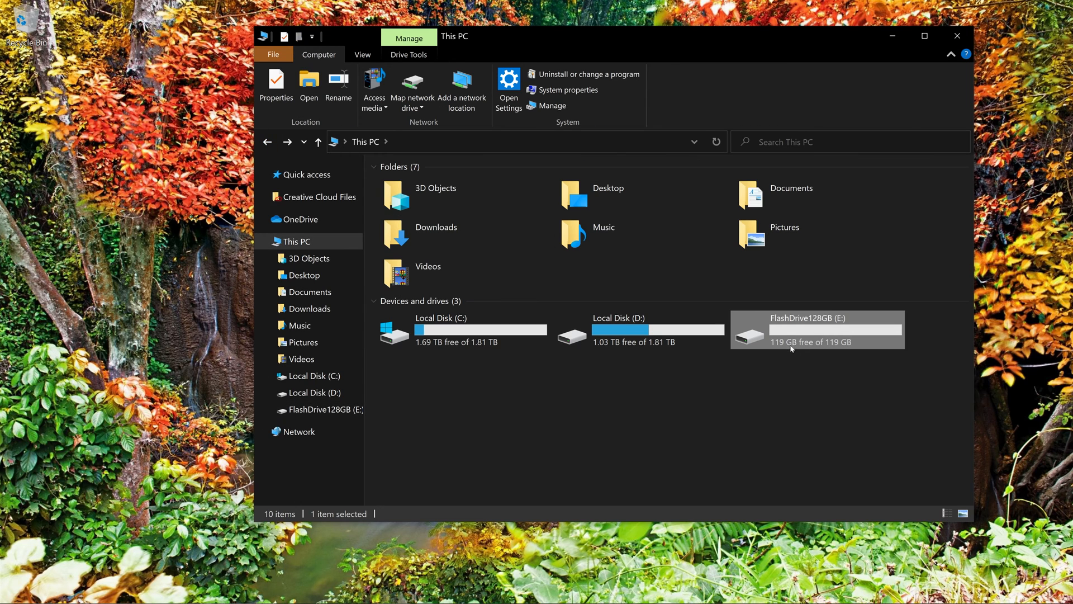
{"action": "mouse_move", "coordinate": [790, 345]}
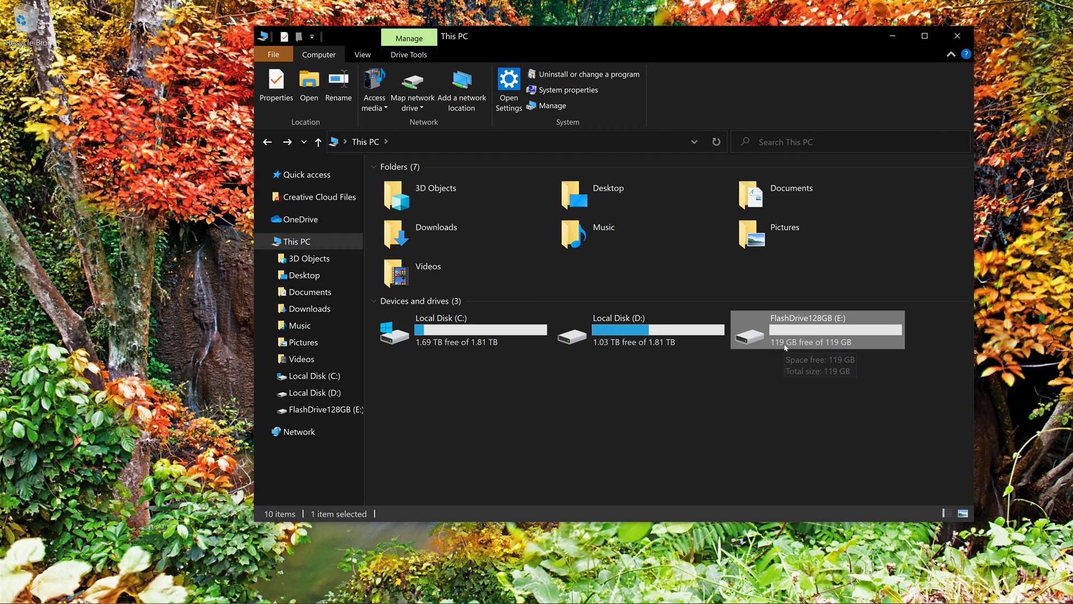
{"action": "mouse_move", "coordinate": [785, 344]}
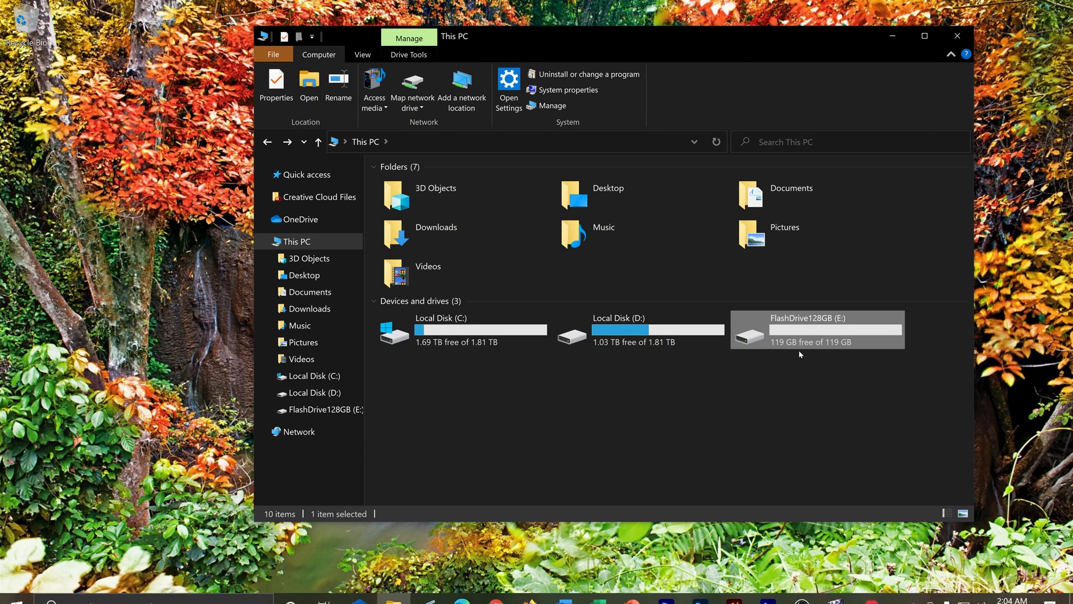
{"action": "double_click", "coordinate": [816, 328]}
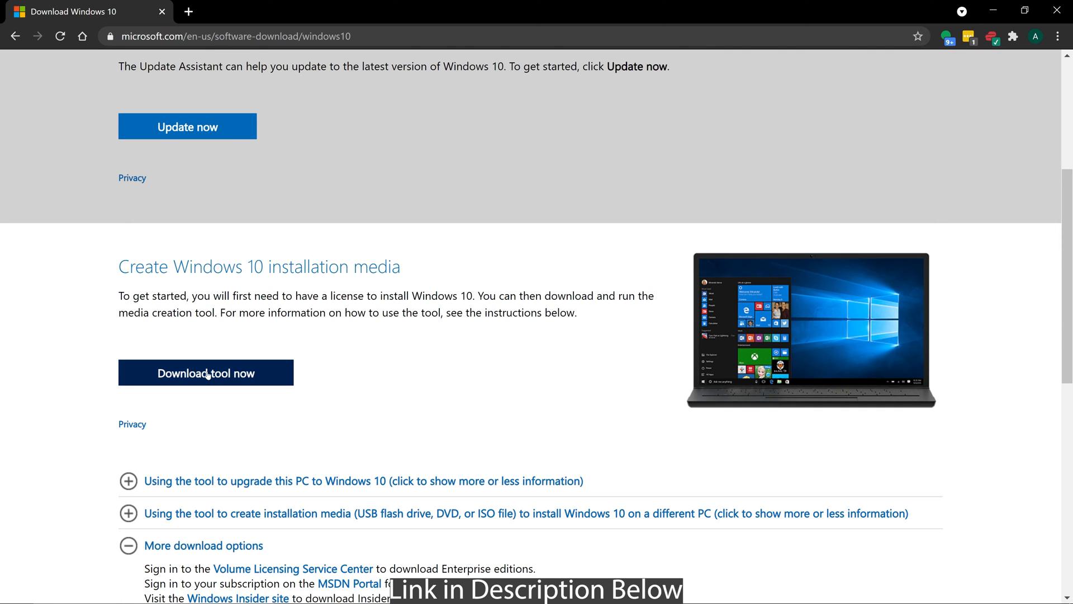
Step: Download the Windows 10 media creation tool and launch the downloaded MediaCreationTool file
{"action": "left_click", "coordinate": [205, 374]}
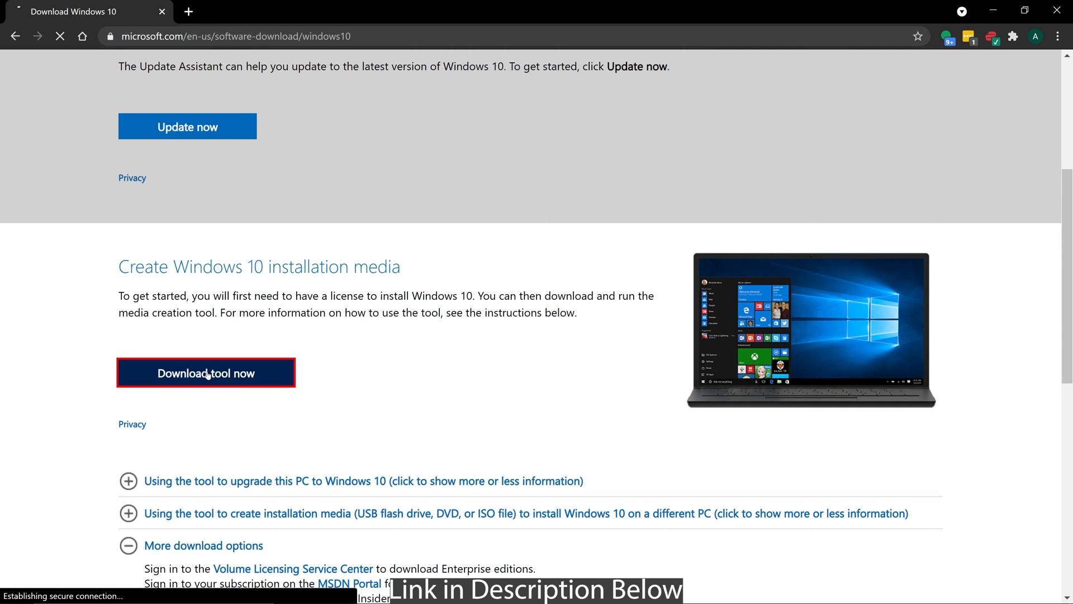
{"action": "left_click", "coordinate": [206, 373]}
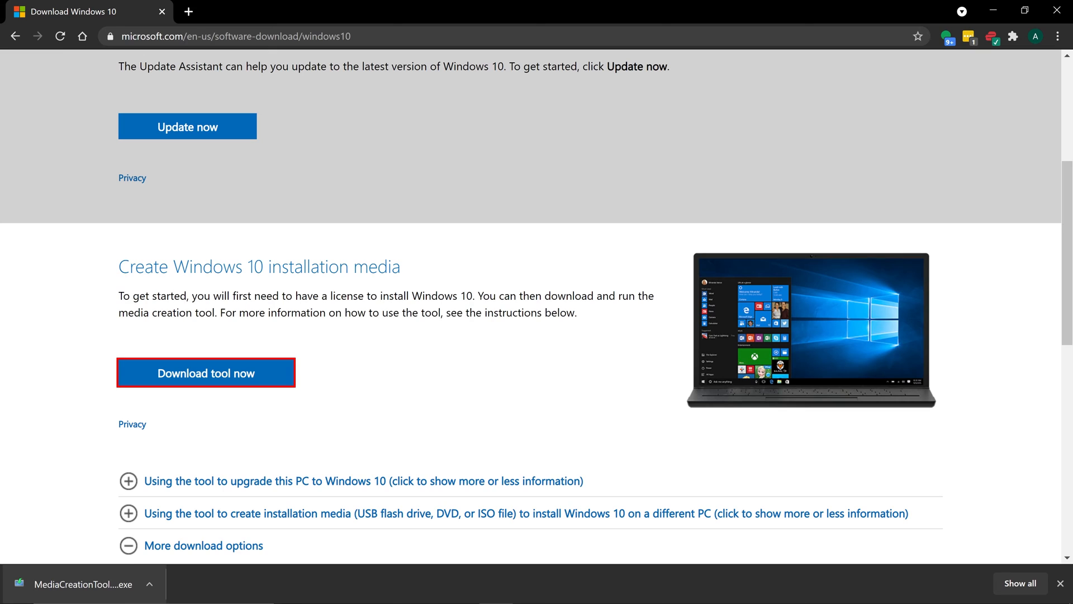
{"action": "left_click", "coordinate": [82, 584]}
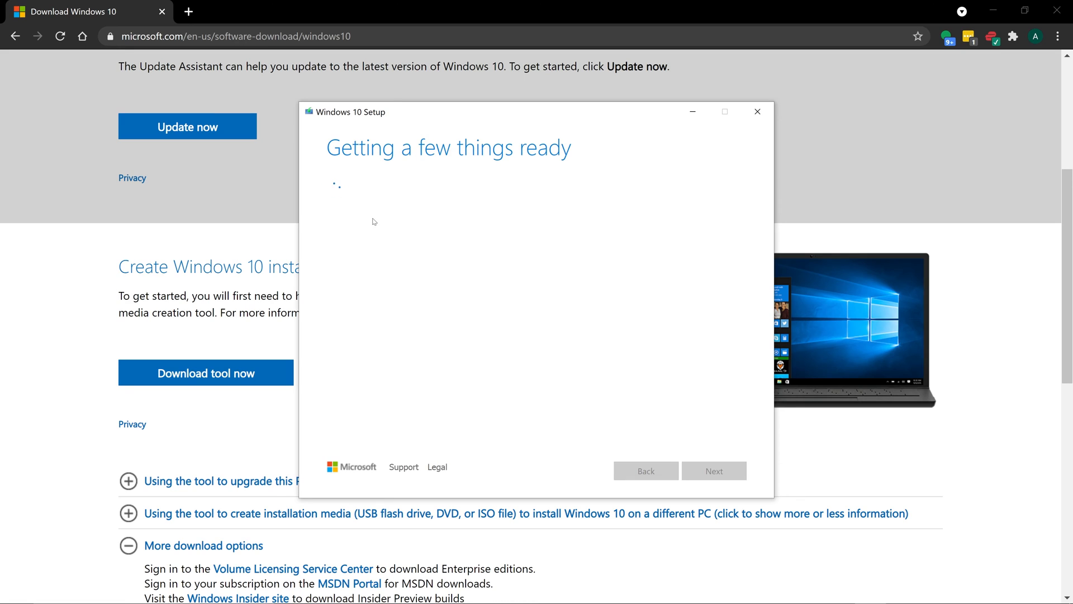
{"action": "mouse_move", "coordinate": [380, 236]}
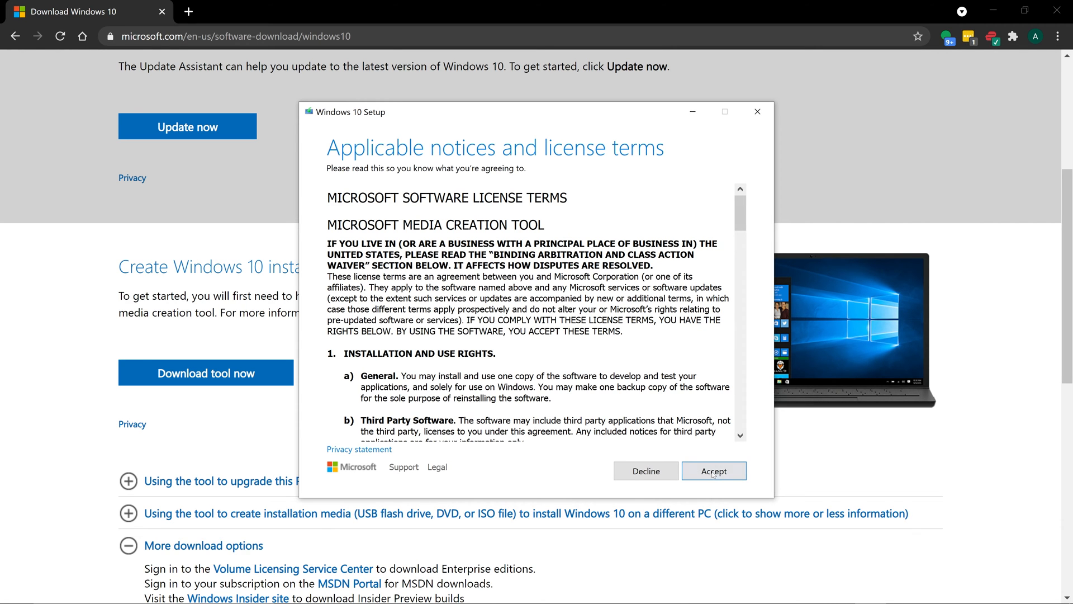
{"action": "mouse_move", "coordinate": [713, 471]}
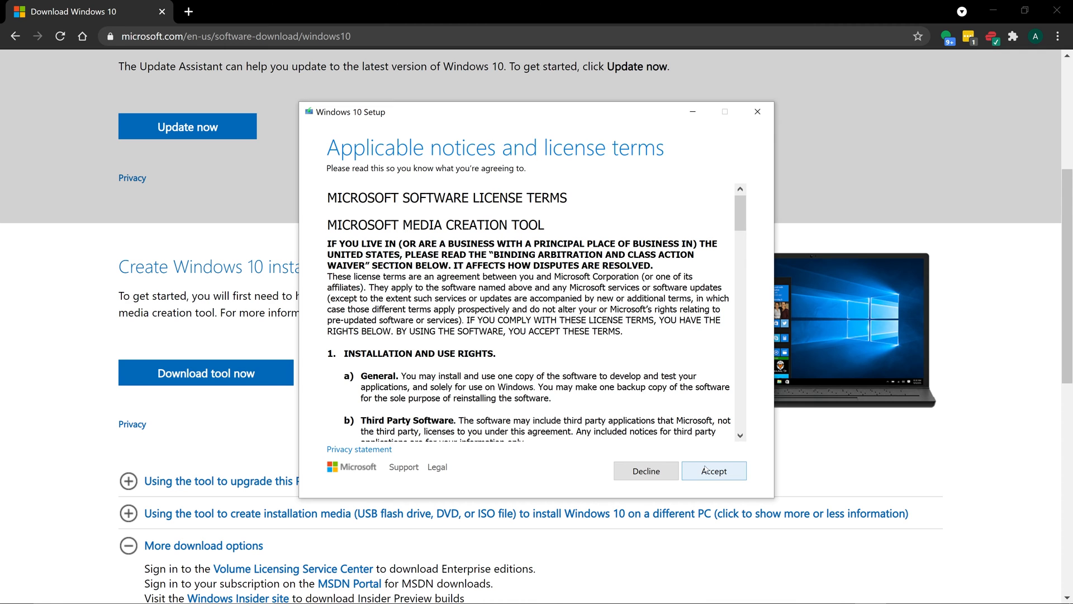
Step: Accept the Windows 10 Setup license terms
{"action": "left_click", "coordinate": [713, 471]}
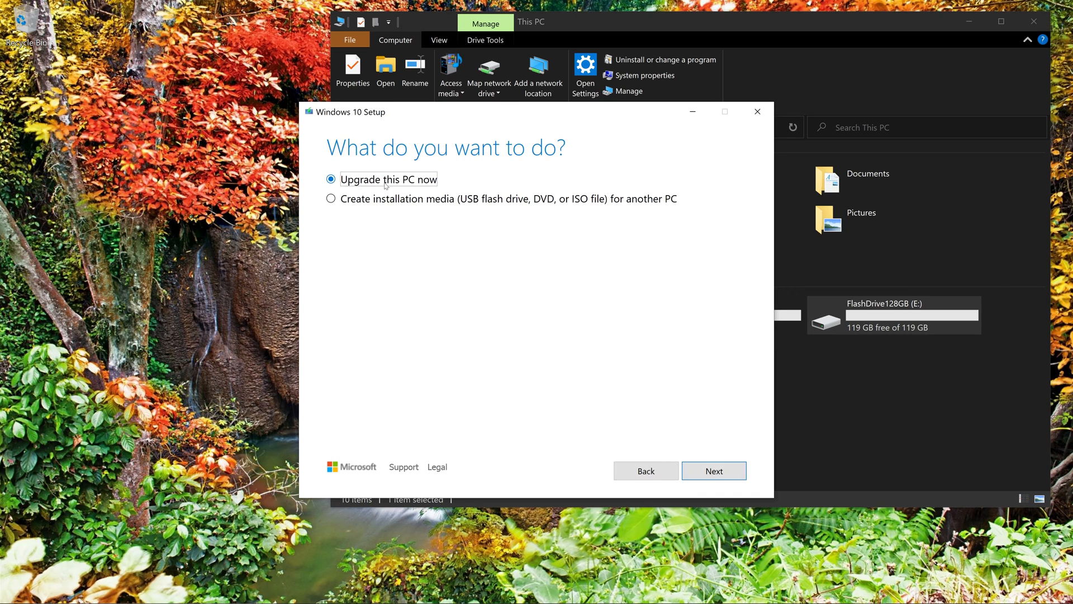
Step: Choose 'Create installation media' and keep the recommended English 64-bit Windows 10 options
{"action": "left_click", "coordinate": [331, 199]}
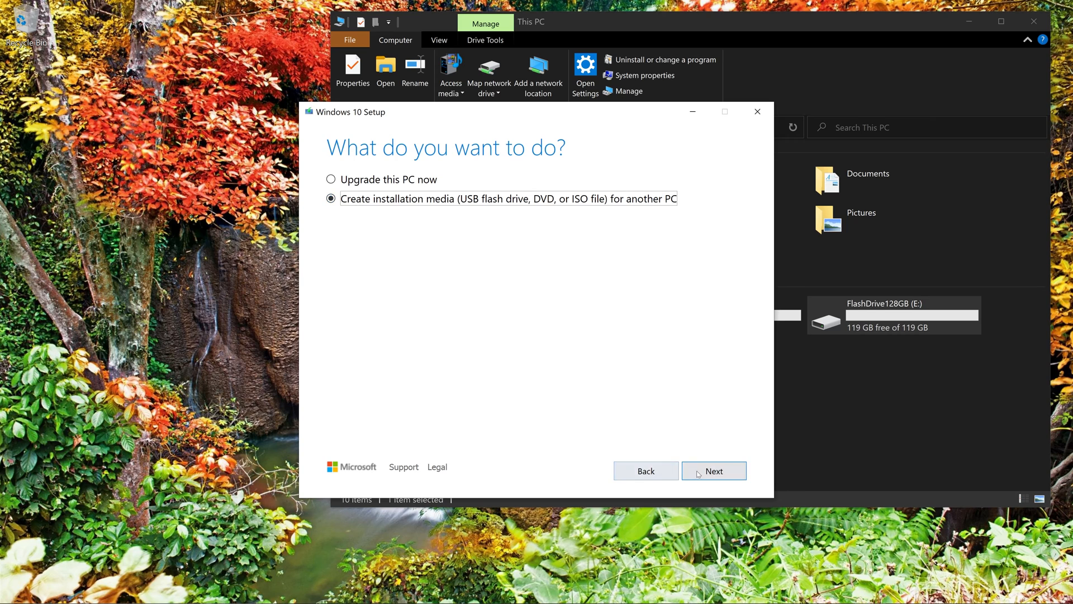
{"action": "left_click", "coordinate": [714, 471]}
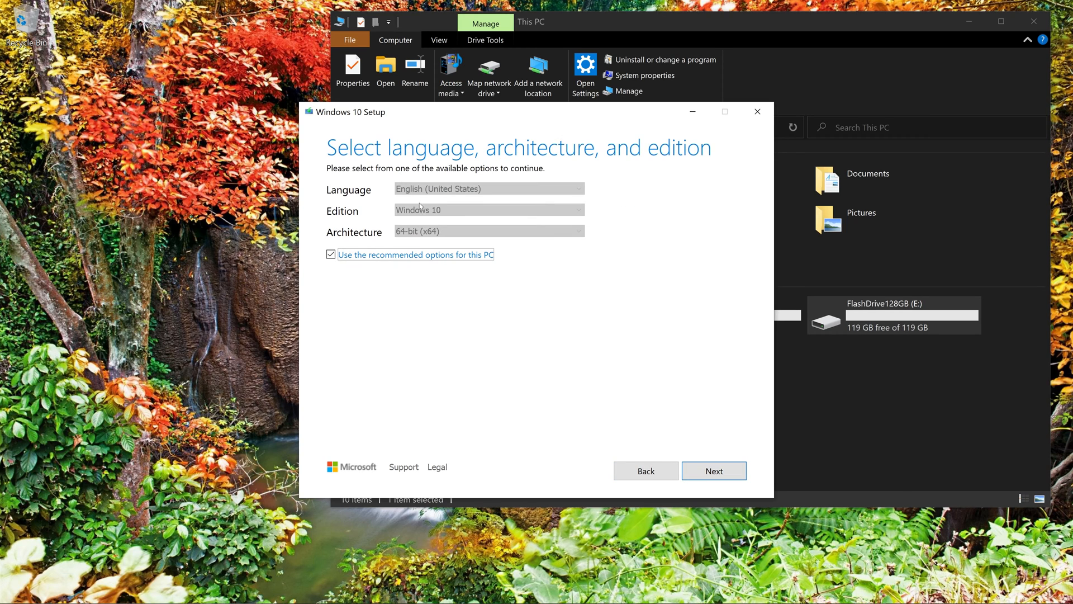
{"action": "mouse_move", "coordinate": [407, 263]}
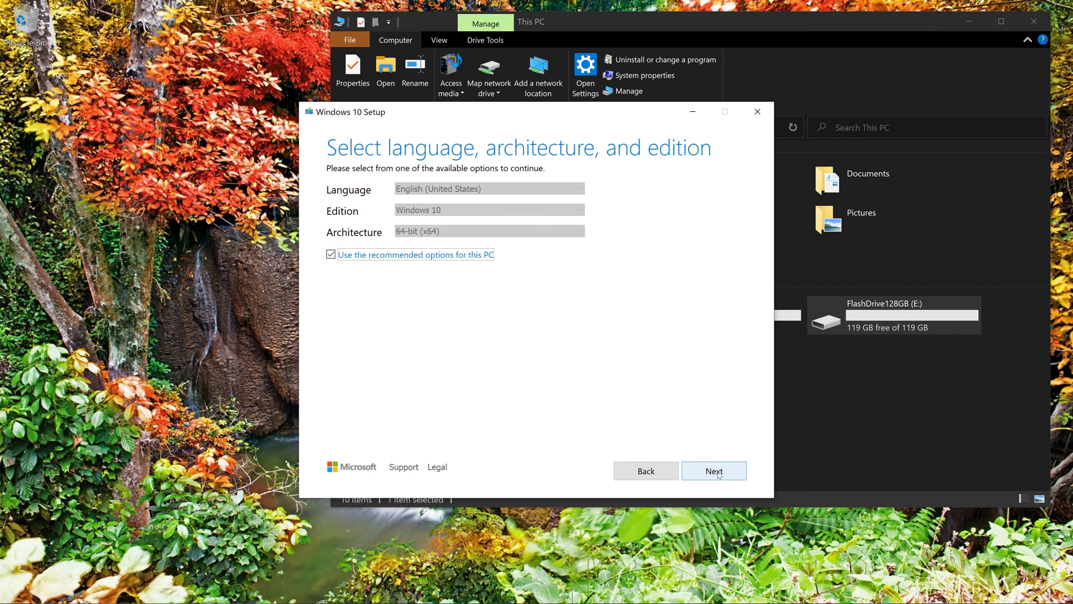
{"action": "left_click", "coordinate": [714, 471]}
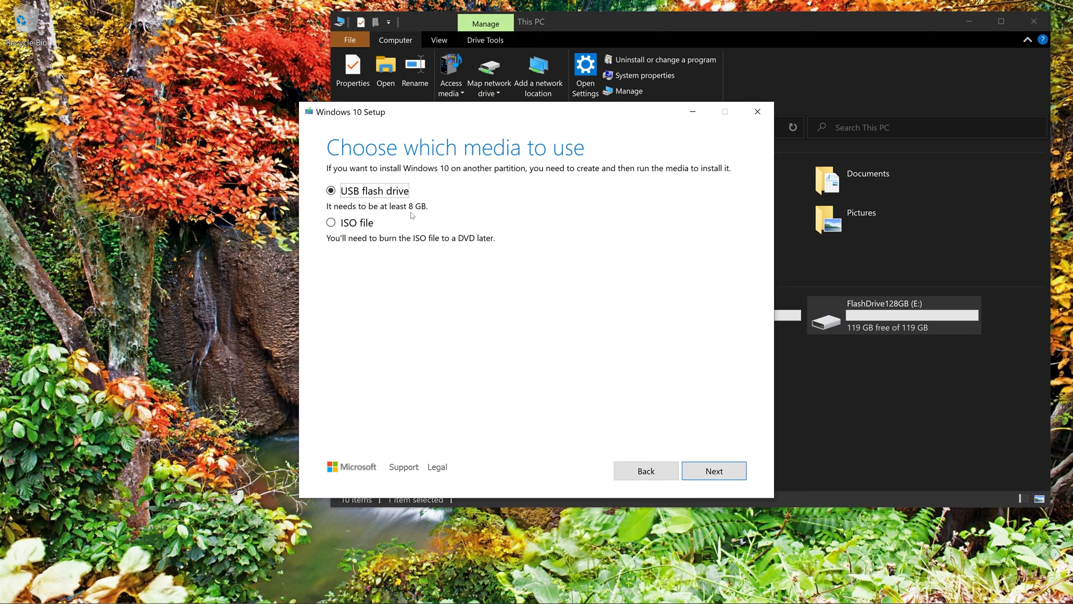
{"action": "mouse_move", "coordinate": [437, 204]}
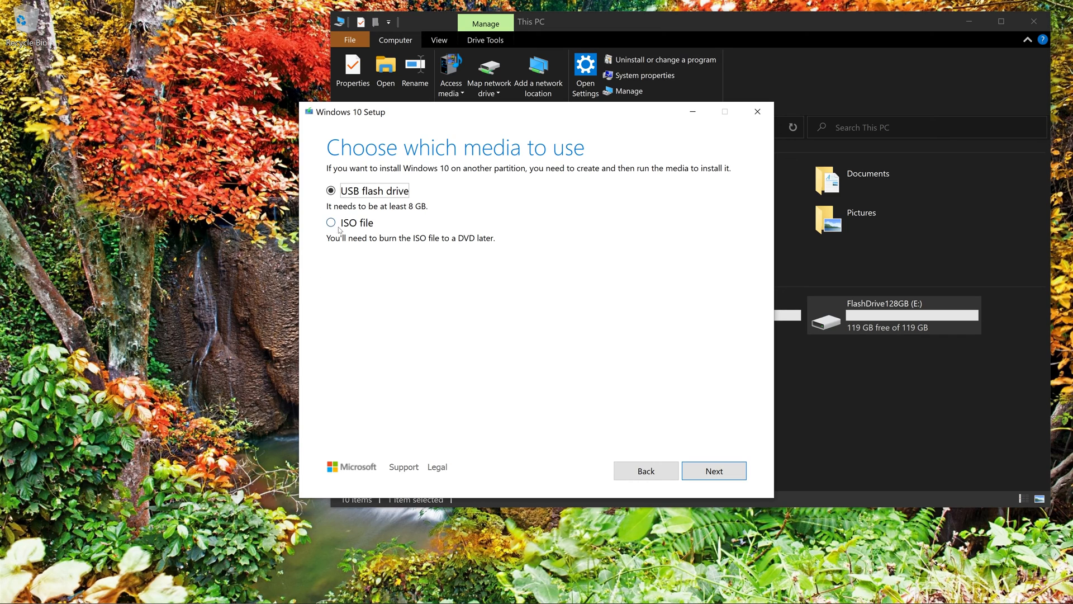
{"action": "mouse_move", "coordinate": [331, 223]}
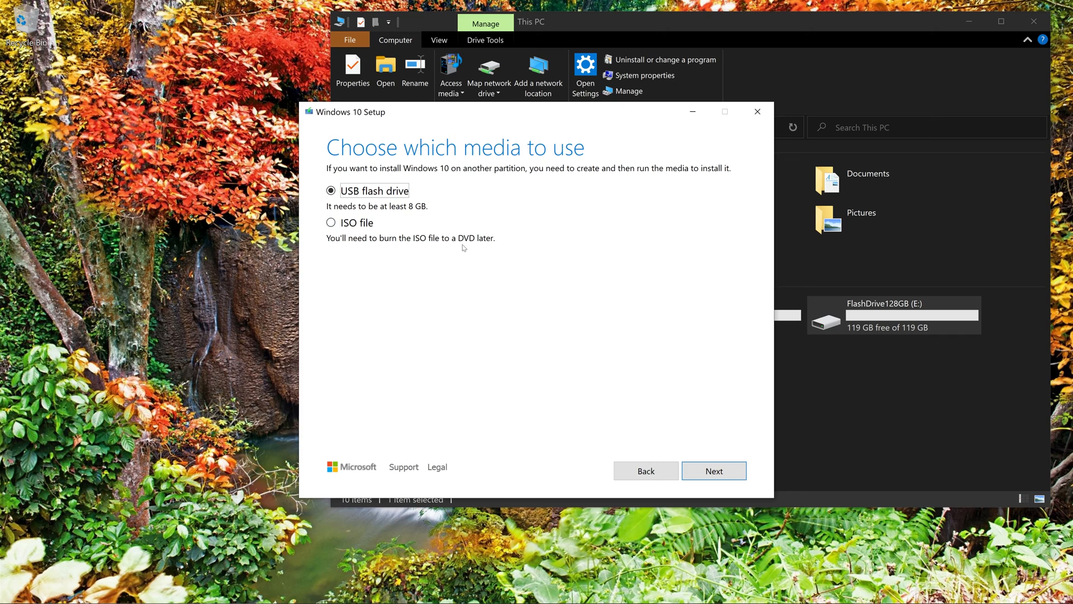
{"action": "mouse_move", "coordinate": [463, 251]}
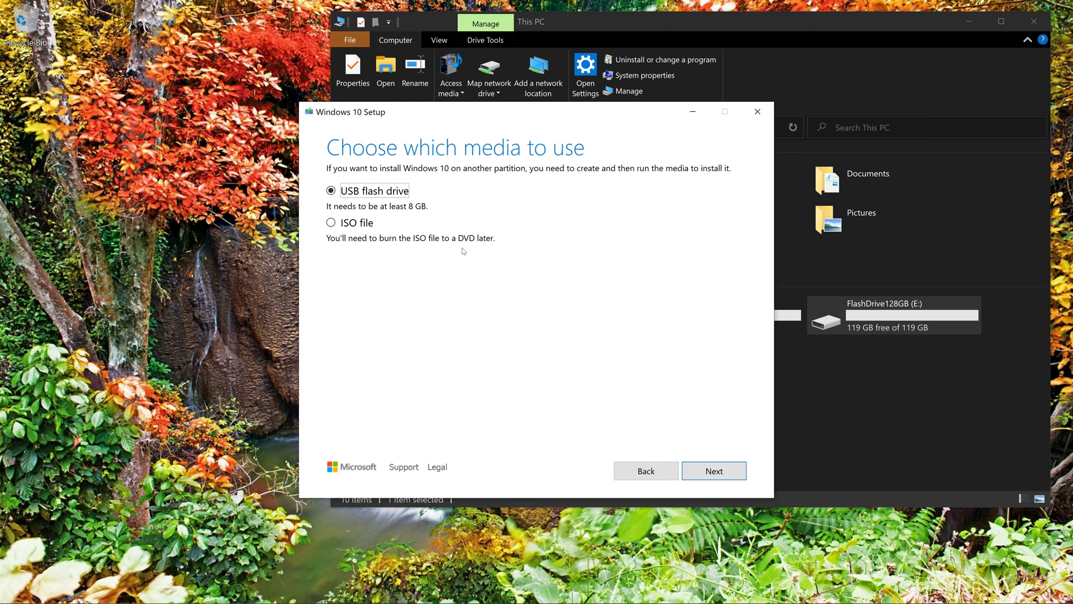
{"action": "mouse_move", "coordinate": [646, 393]}
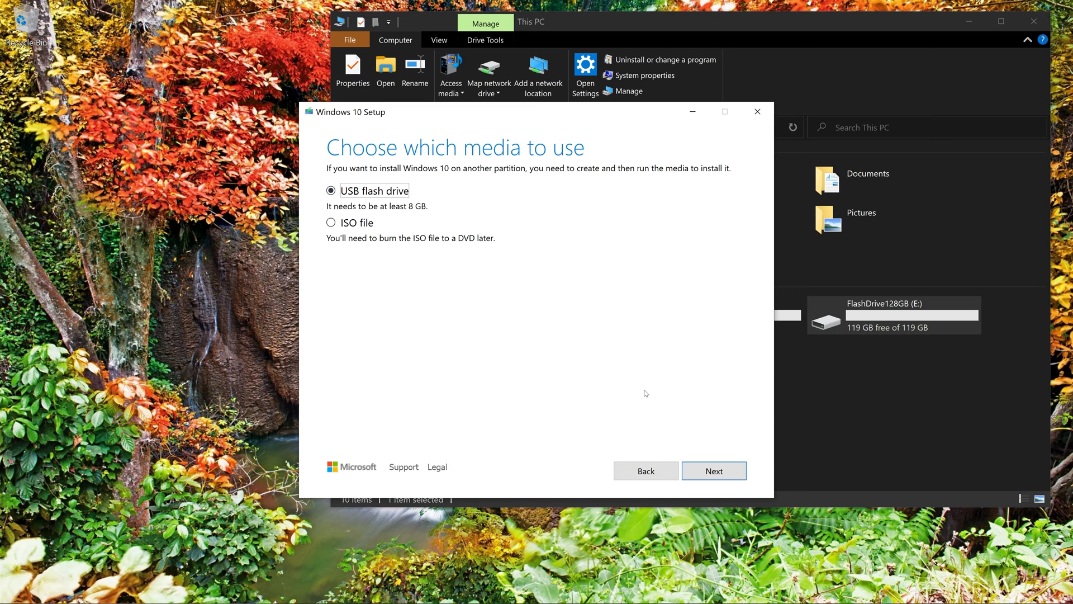
{"action": "mouse_move", "coordinate": [715, 471]}
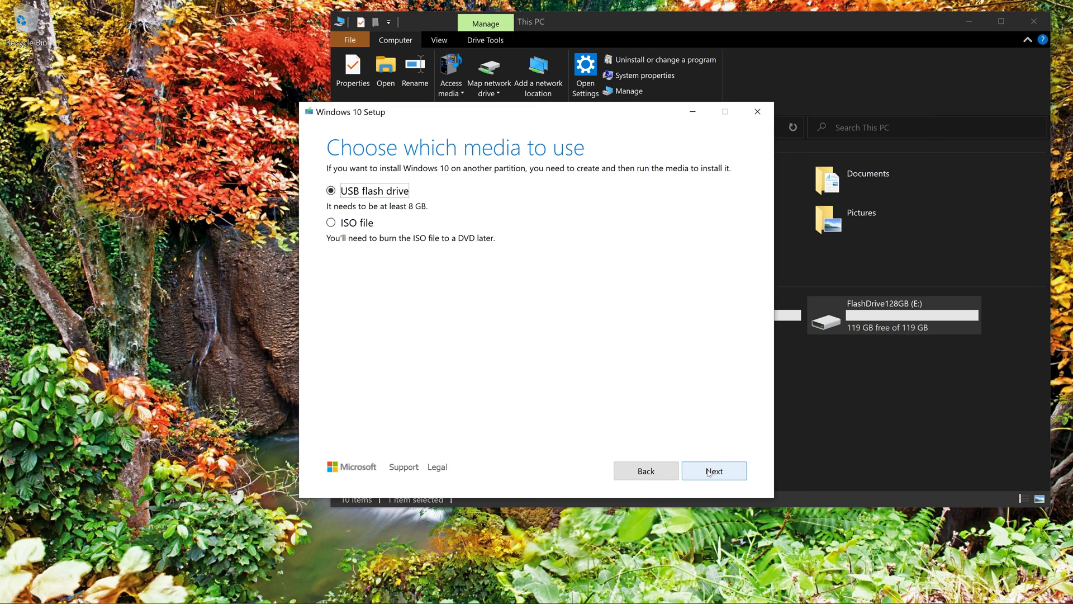
Step: Write the installer to the FlashDrive128GB USB drive and finish so Setup cleans up
{"action": "left_click", "coordinate": [713, 470]}
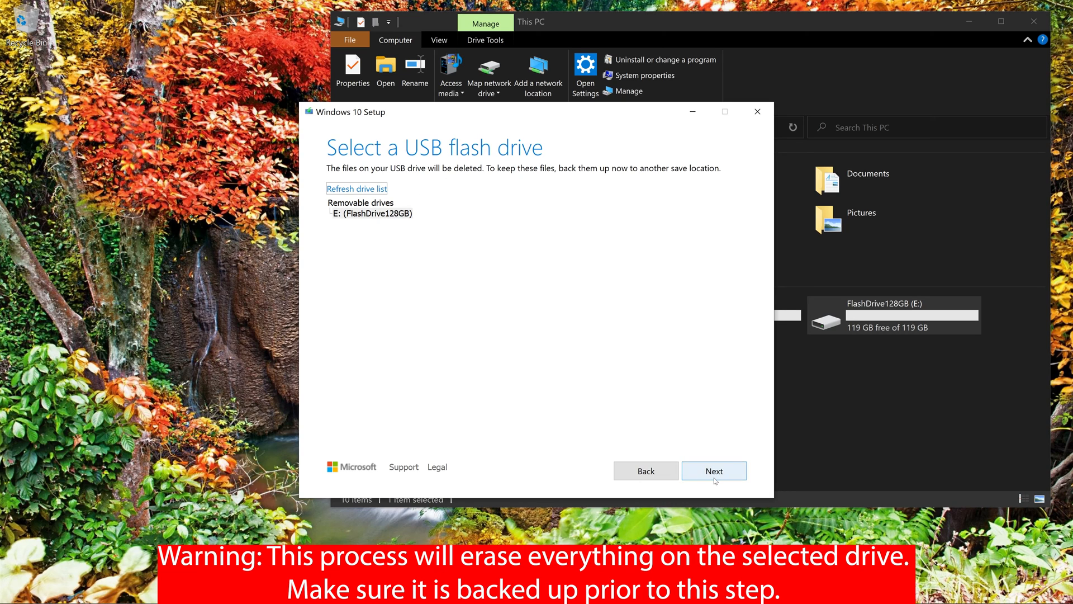
{"action": "left_click", "coordinate": [713, 470]}
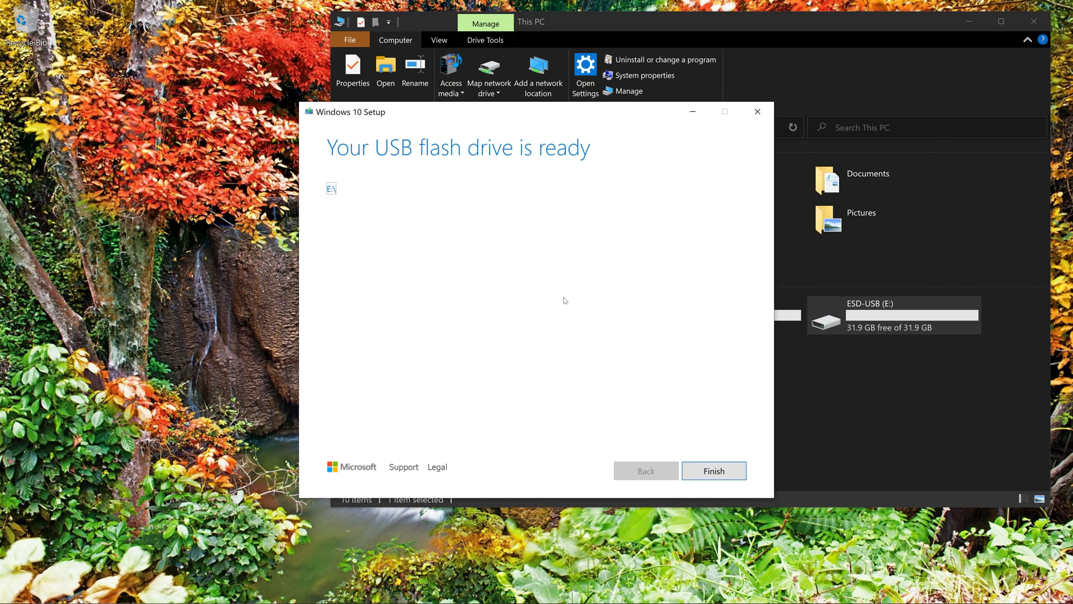
{"action": "mouse_move", "coordinate": [594, 419]}
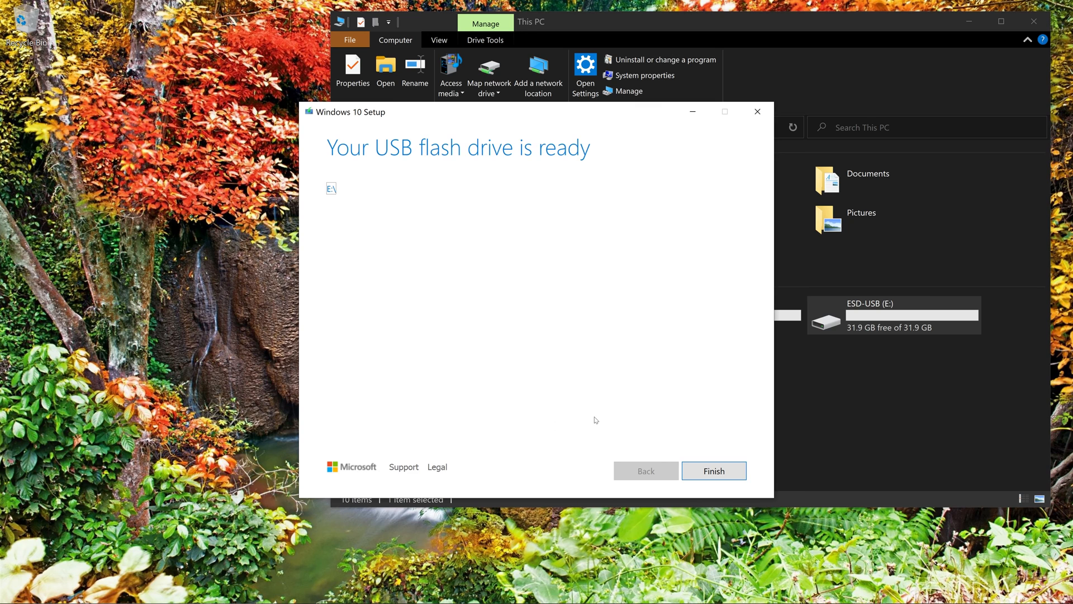
{"action": "left_click", "coordinate": [714, 471]}
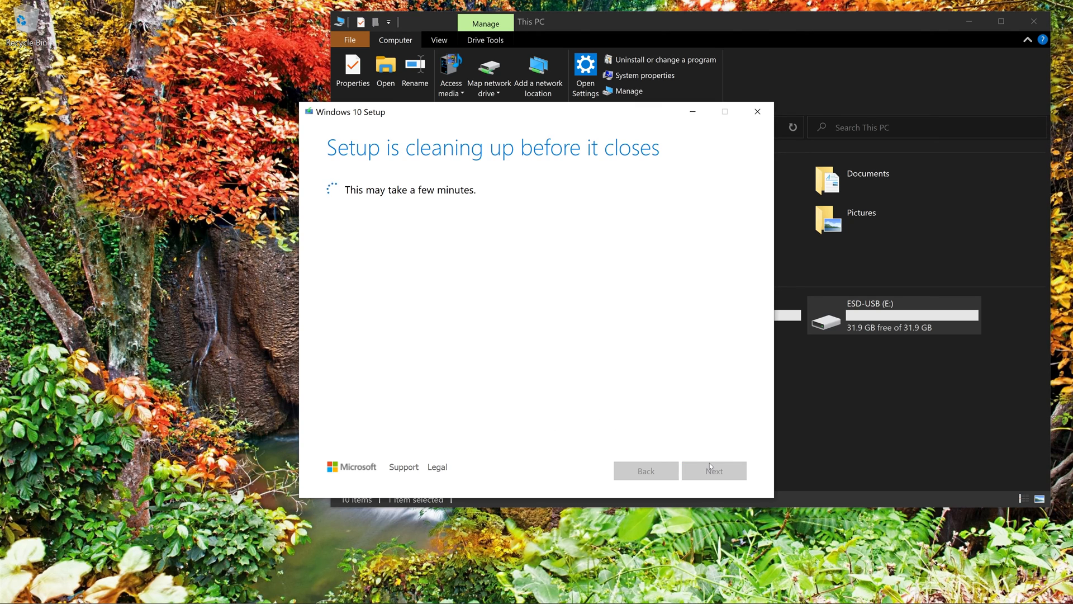
Step: Check ESD-USB (E:) in This PC, which reports only 27.4 GB free of 31.9 GB
{"action": "left_click", "coordinate": [757, 112]}
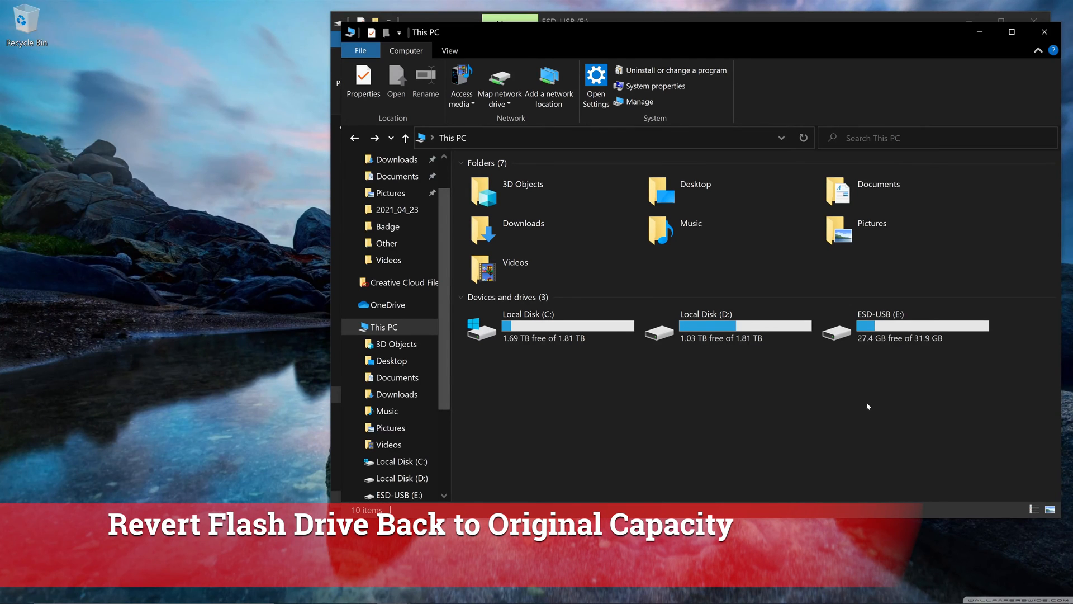
{"action": "mouse_move", "coordinate": [899, 356]}
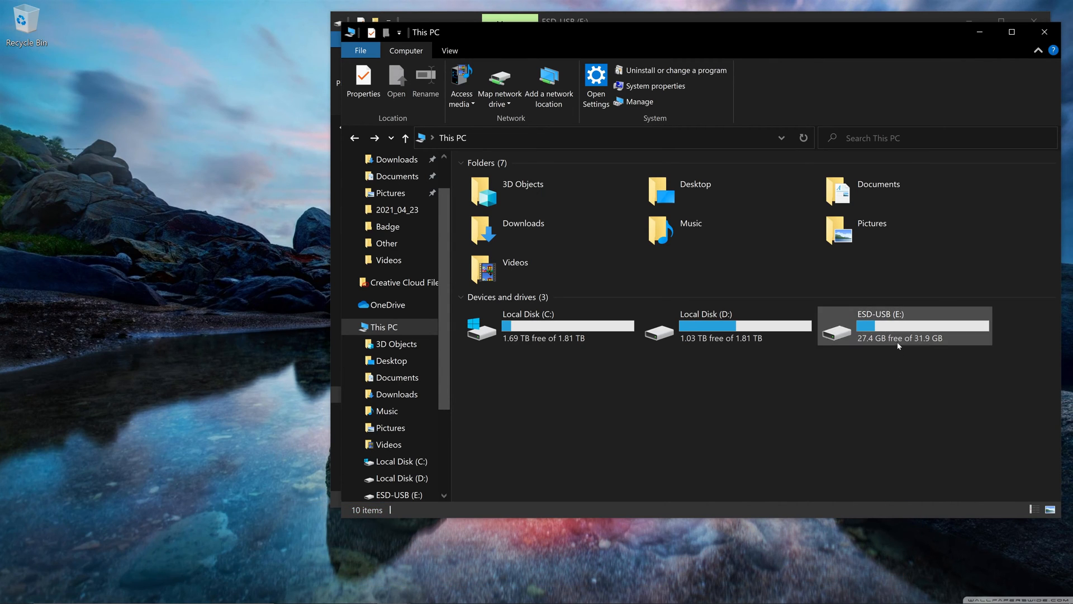
{"action": "mouse_move", "coordinate": [899, 340]}
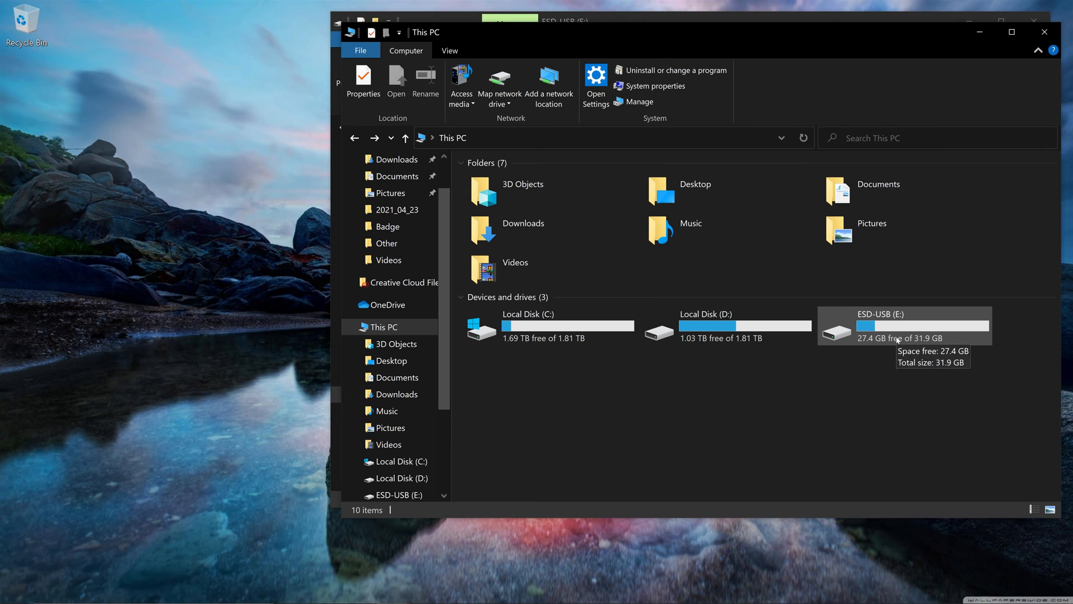
{"action": "mouse_move", "coordinate": [895, 345]}
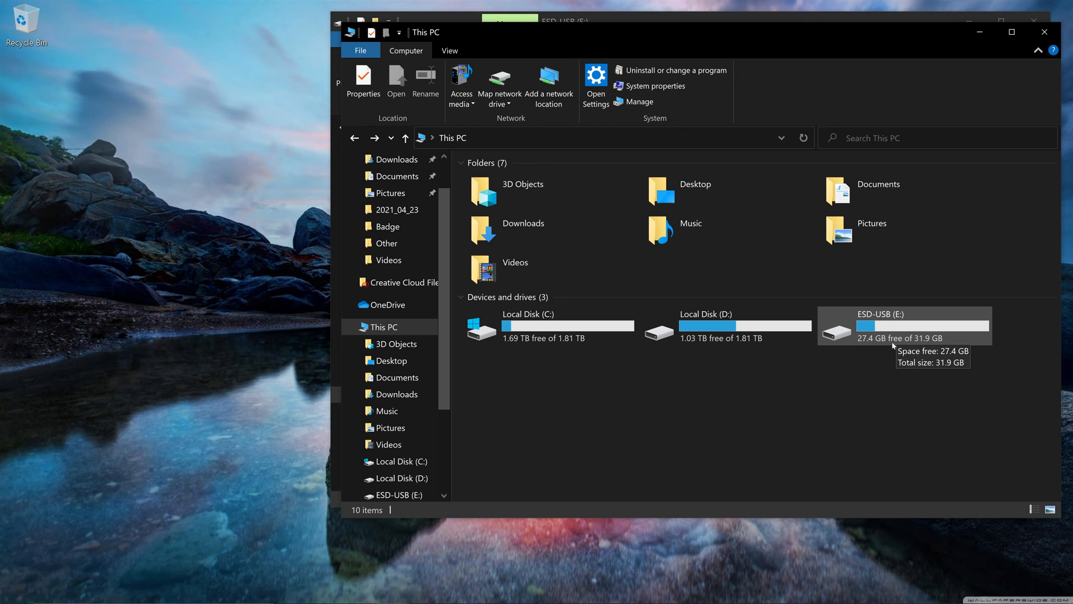
{"action": "mouse_move", "coordinate": [965, 337]}
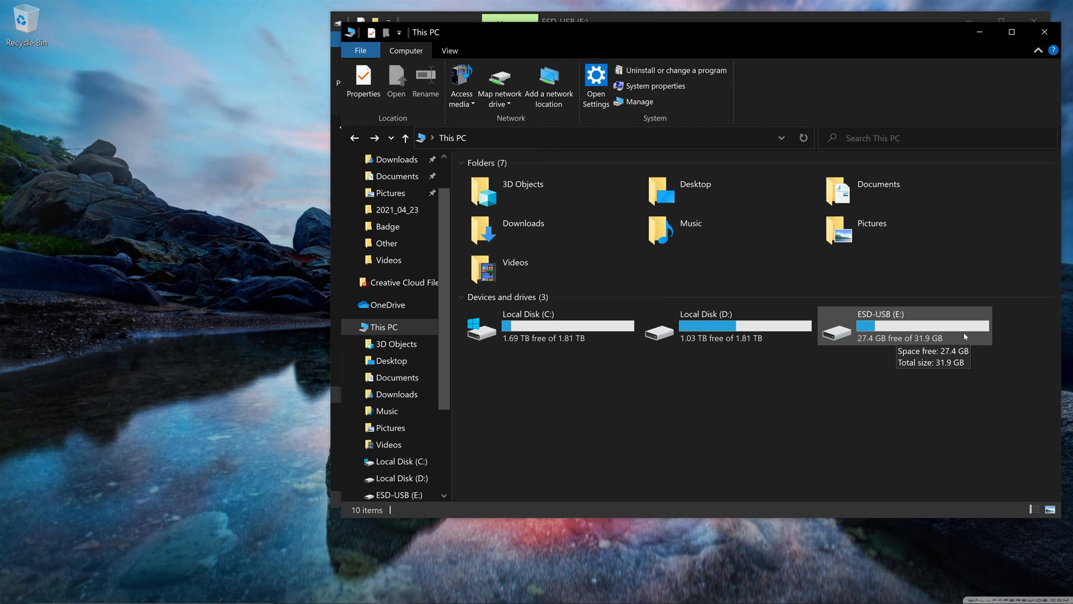
{"action": "left_click", "coordinate": [903, 326]}
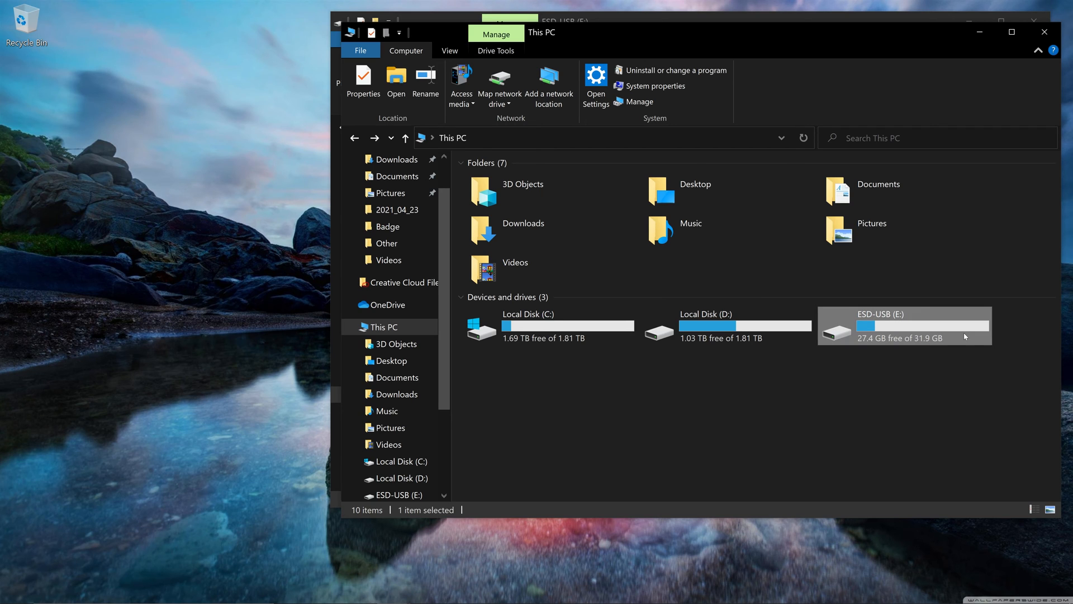
{"action": "double_click", "coordinate": [904, 325]}
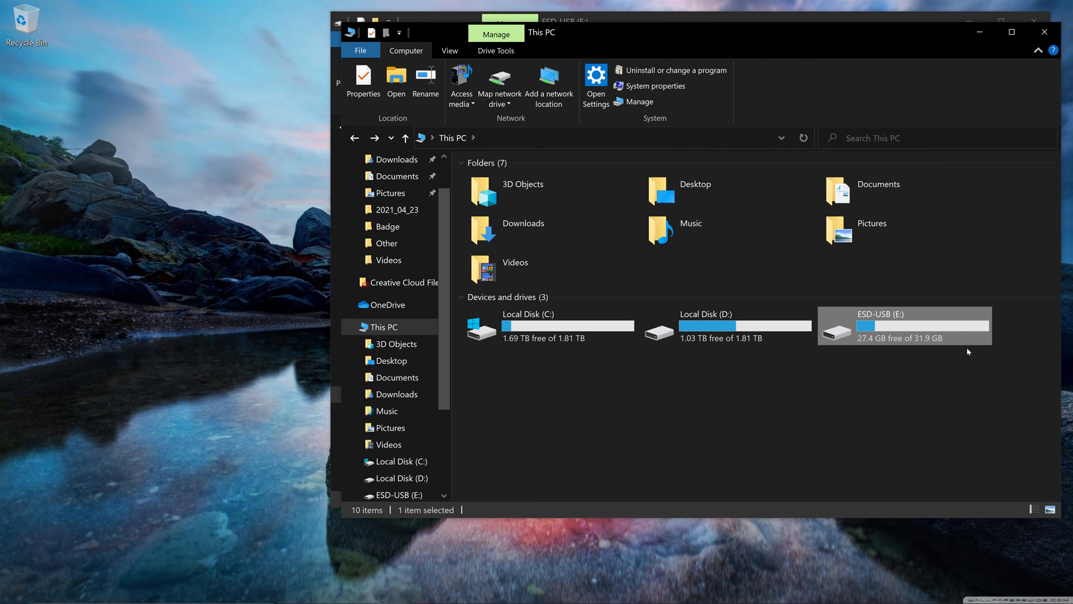
{"action": "right_click", "coordinate": [900, 325]}
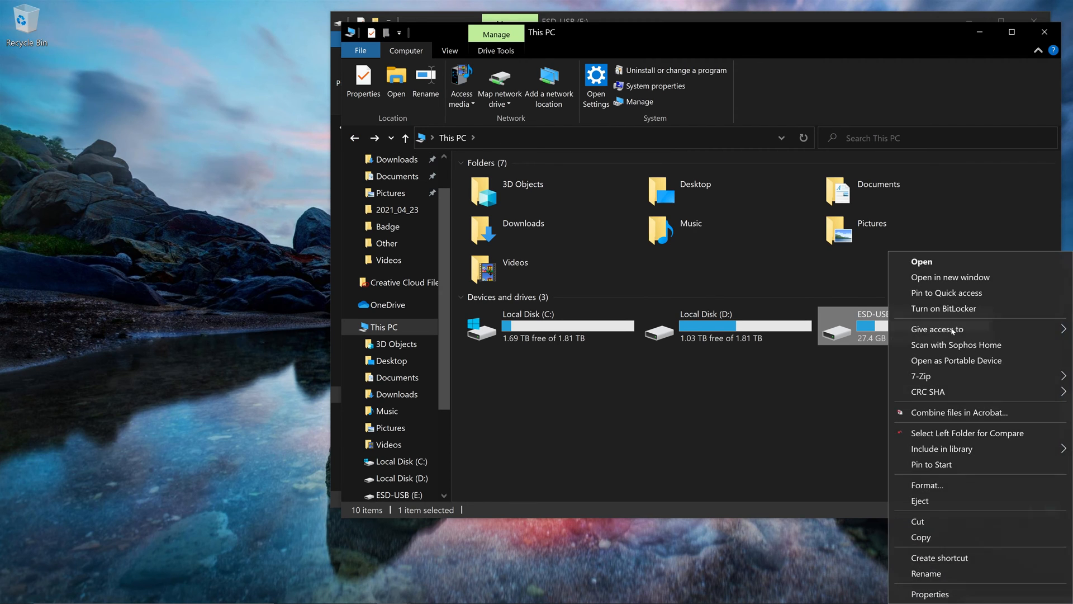
{"action": "left_click", "coordinate": [927, 485]}
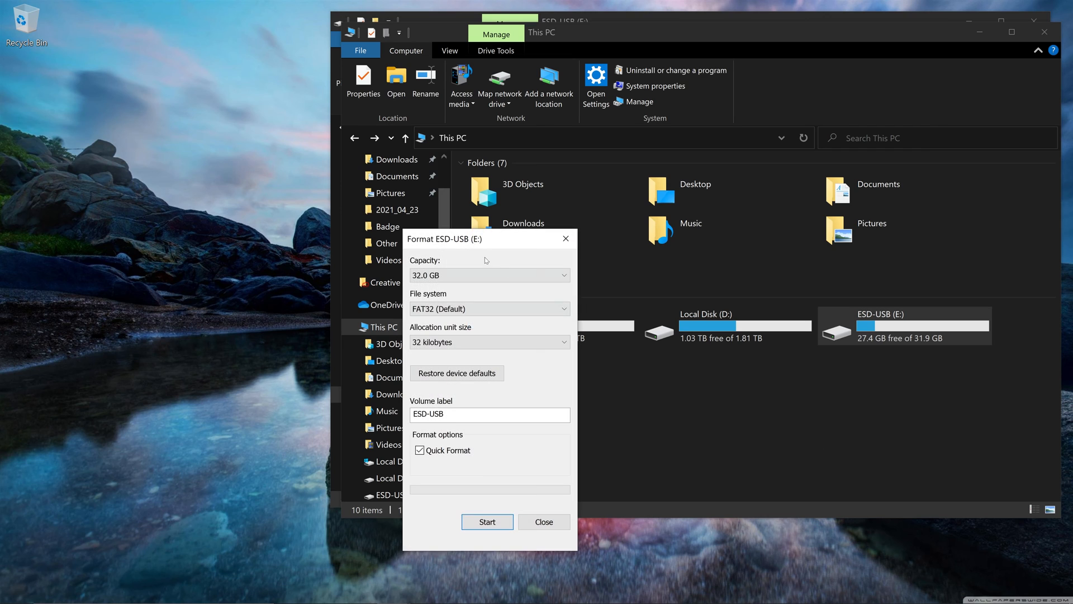
{"action": "left_click", "coordinate": [489, 309]}
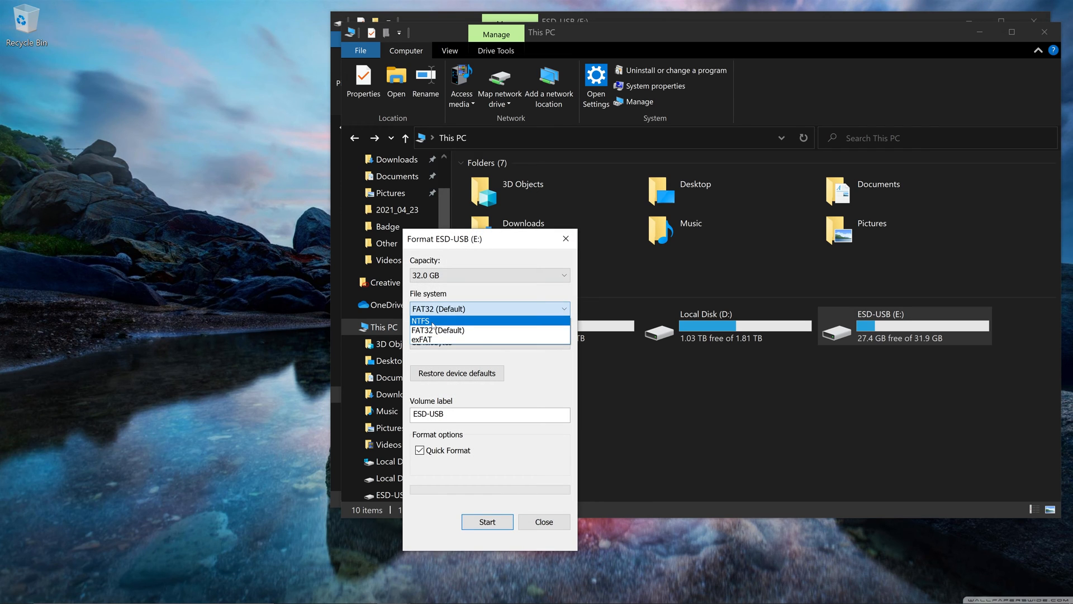
{"action": "left_click", "coordinate": [421, 321]}
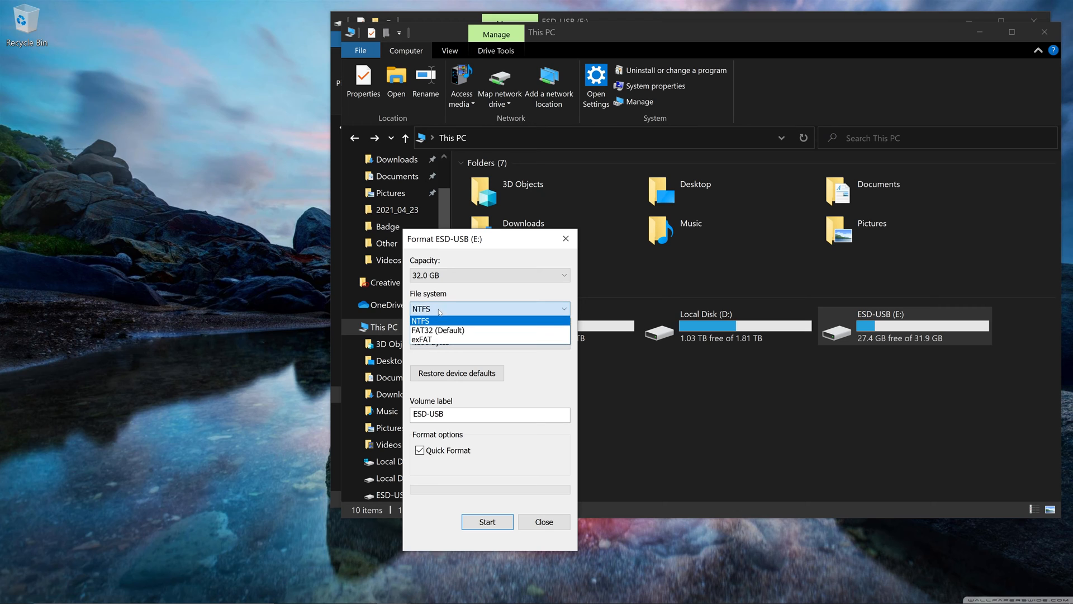
{"action": "mouse_move", "coordinate": [429, 340]}
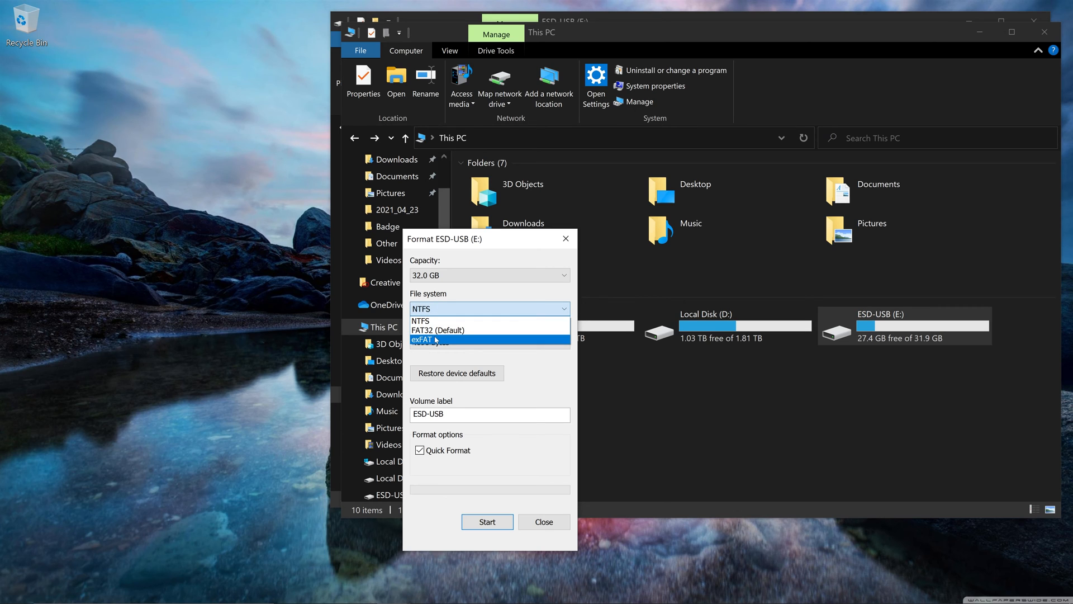
{"action": "left_click", "coordinate": [429, 340]}
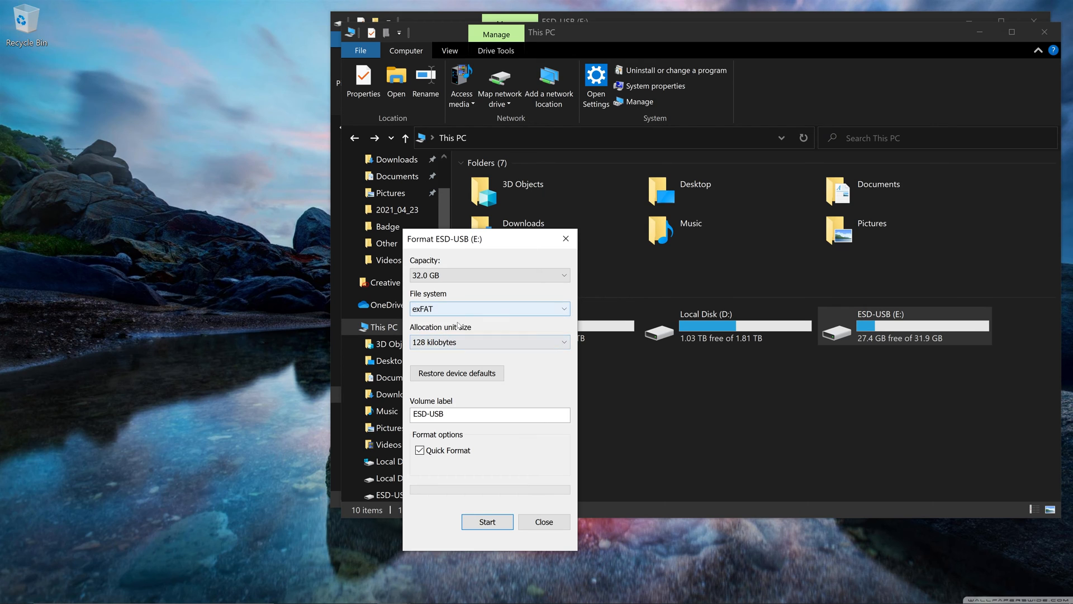
{"action": "left_click", "coordinate": [488, 342]}
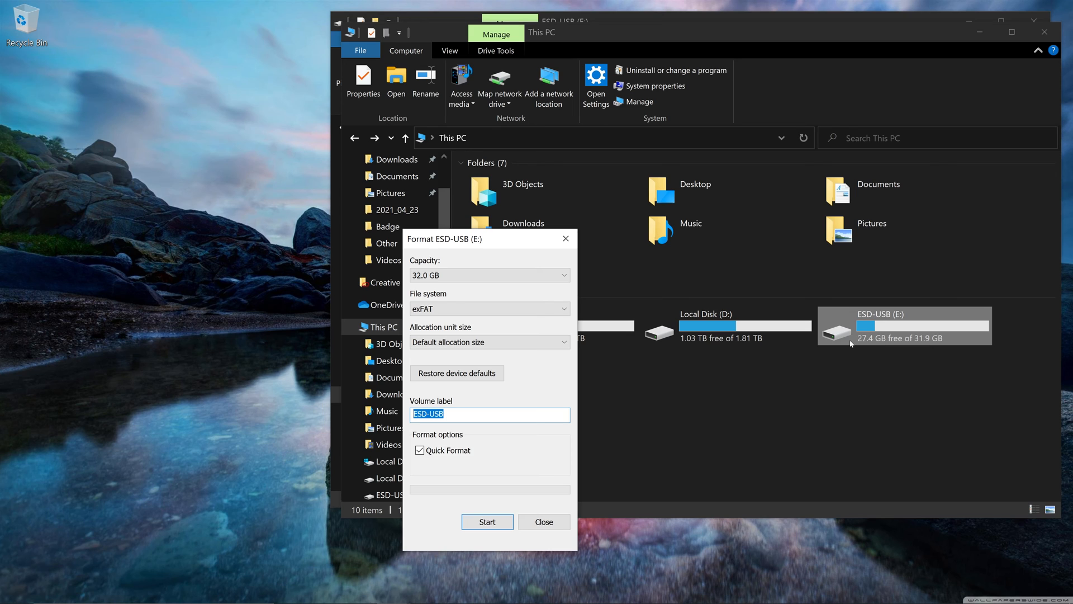
{"action": "mouse_move", "coordinate": [469, 541]}
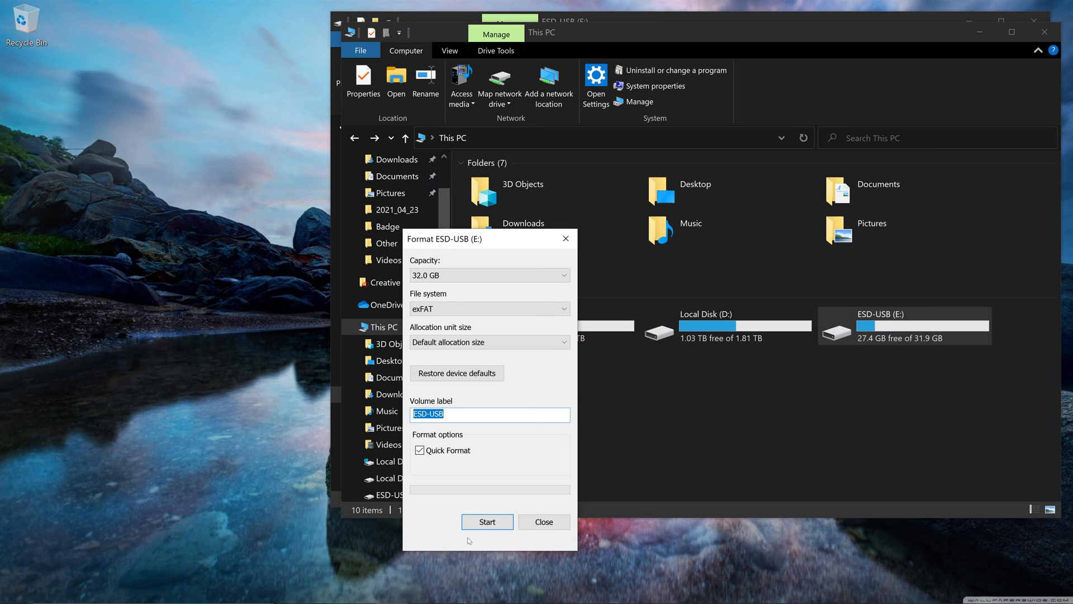
{"action": "mouse_move", "coordinate": [535, 392]}
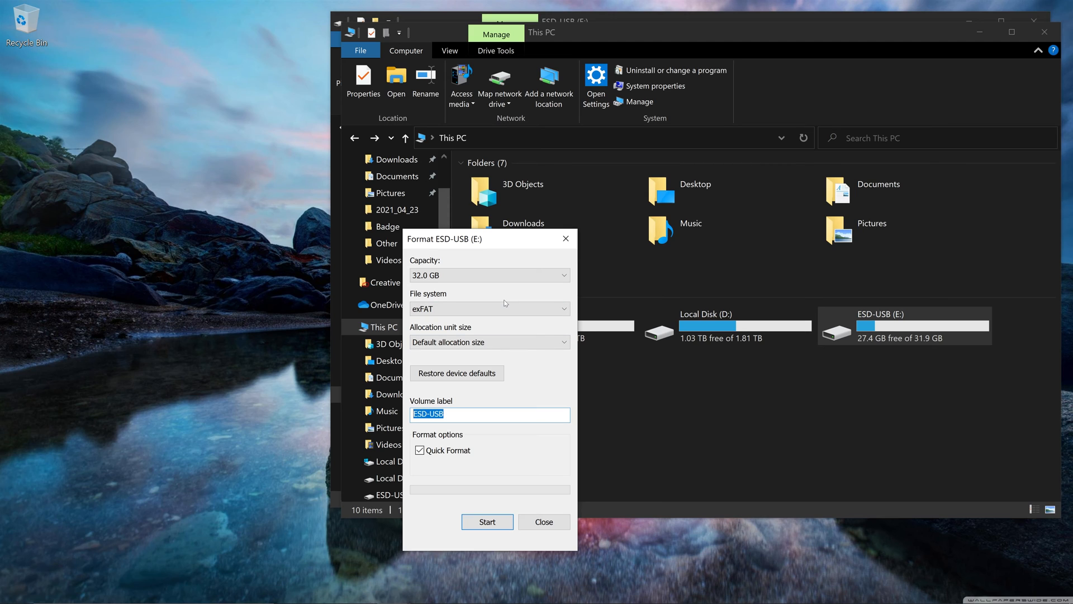
{"action": "mouse_move", "coordinate": [500, 294]}
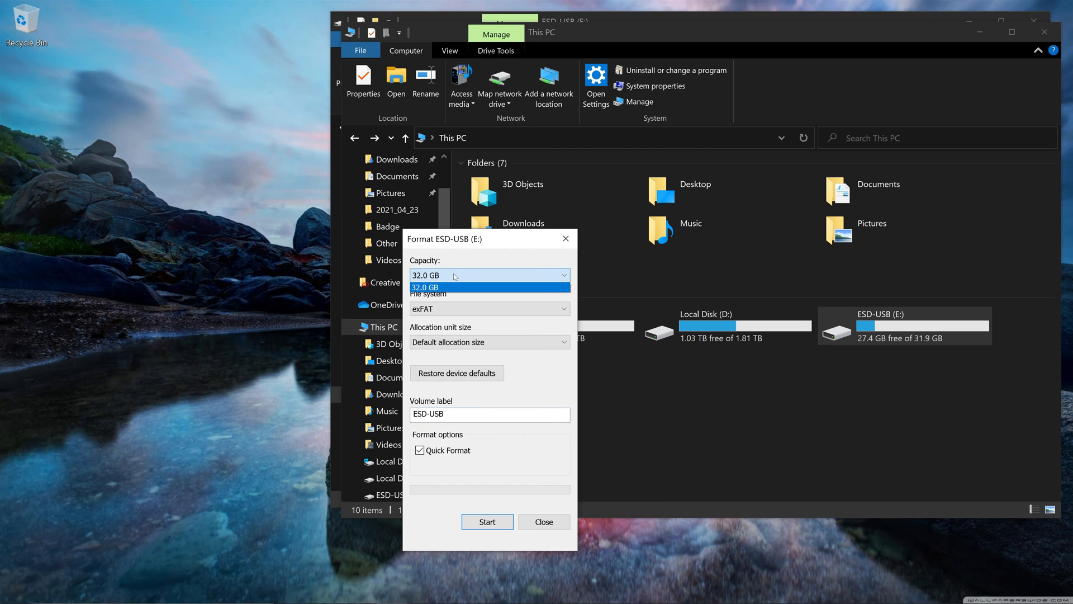
{"action": "mouse_move", "coordinate": [446, 287]}
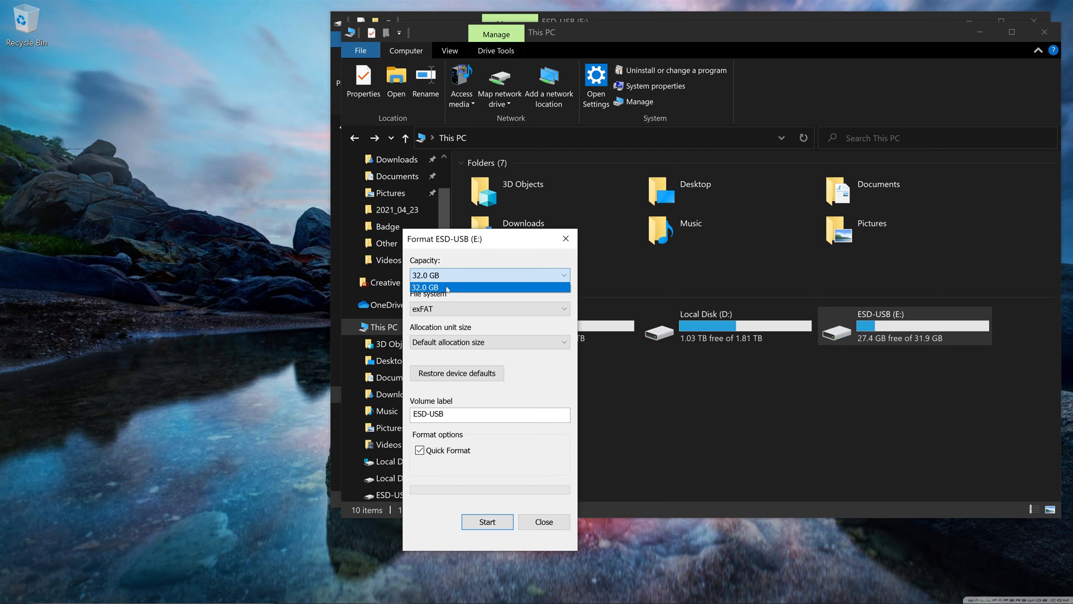
{"action": "left_click", "coordinate": [426, 287]}
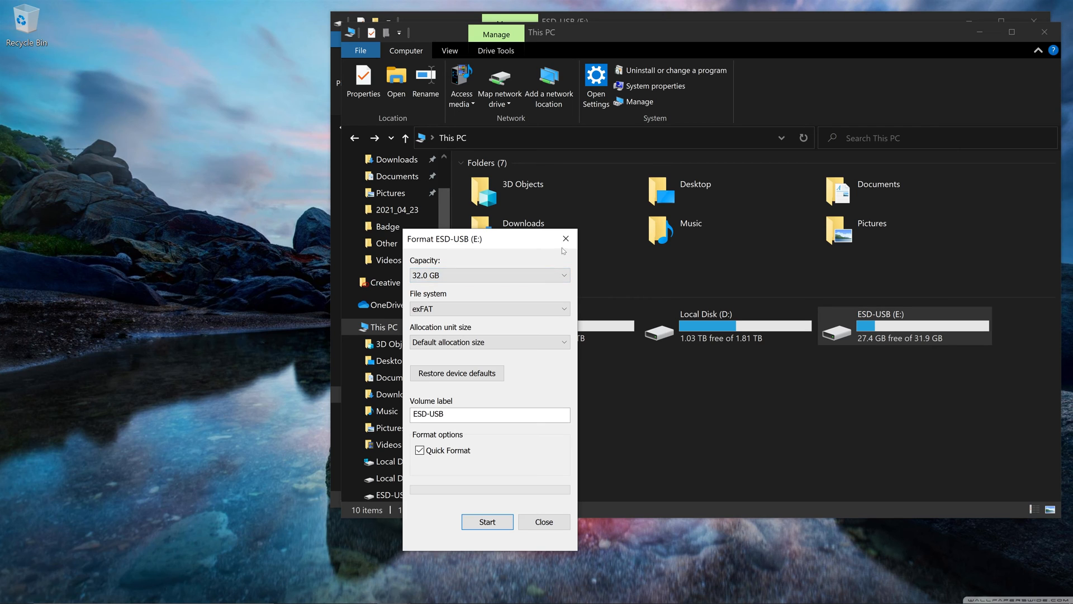
{"action": "mouse_move", "coordinate": [566, 238]}
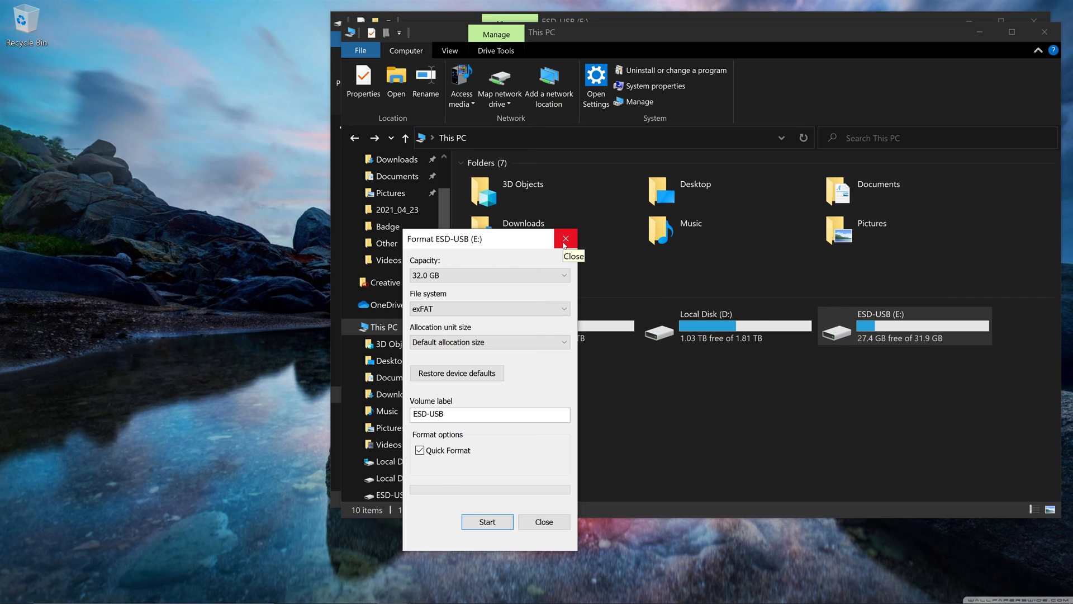
{"action": "left_click", "coordinate": [565, 240]}
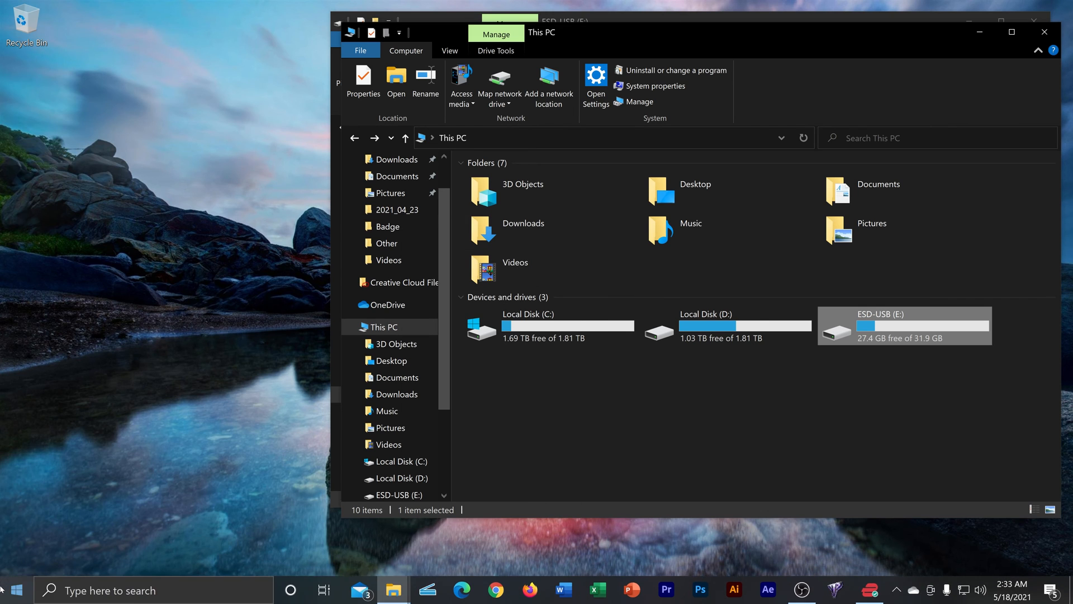
Step: Search Start for 'disk' and launch 'Create and format hard disk partitions'
{"action": "left_click", "coordinate": [14, 589]}
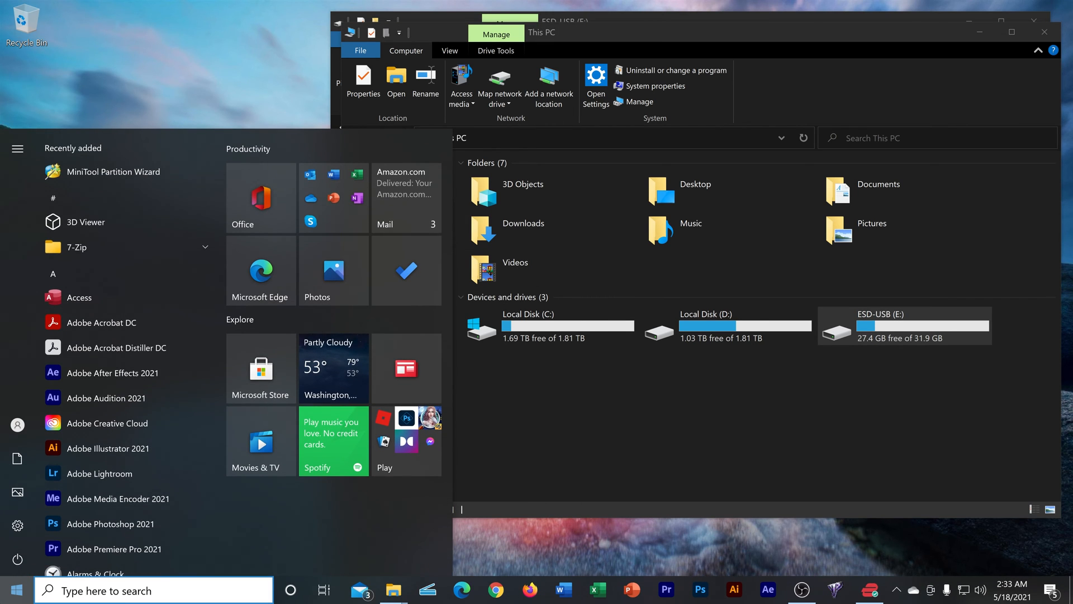
{"action": "type", "text": "disk"}
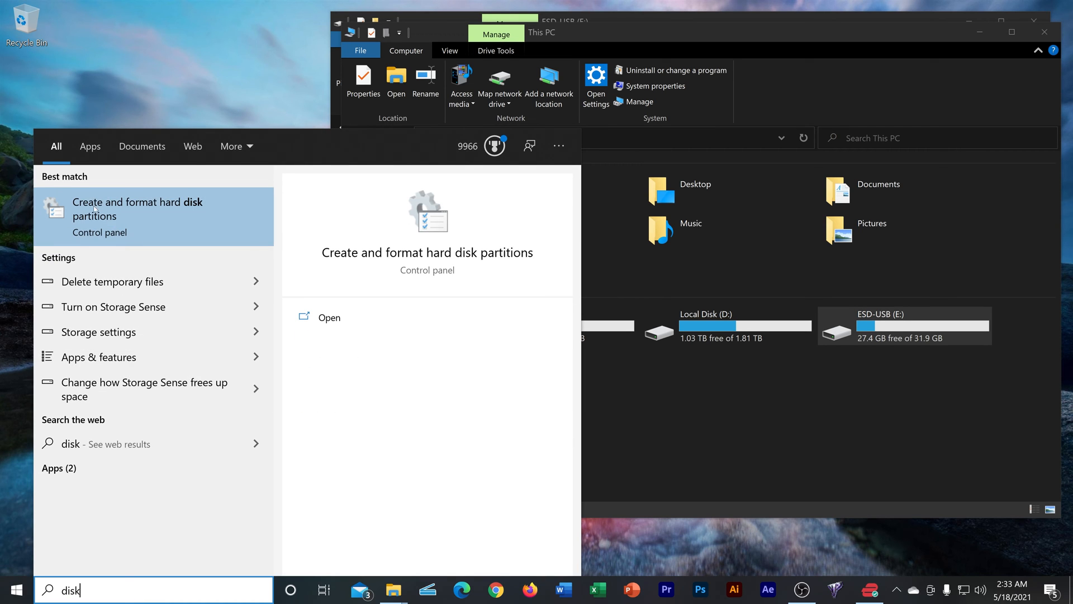
{"action": "mouse_move", "coordinate": [104, 225]}
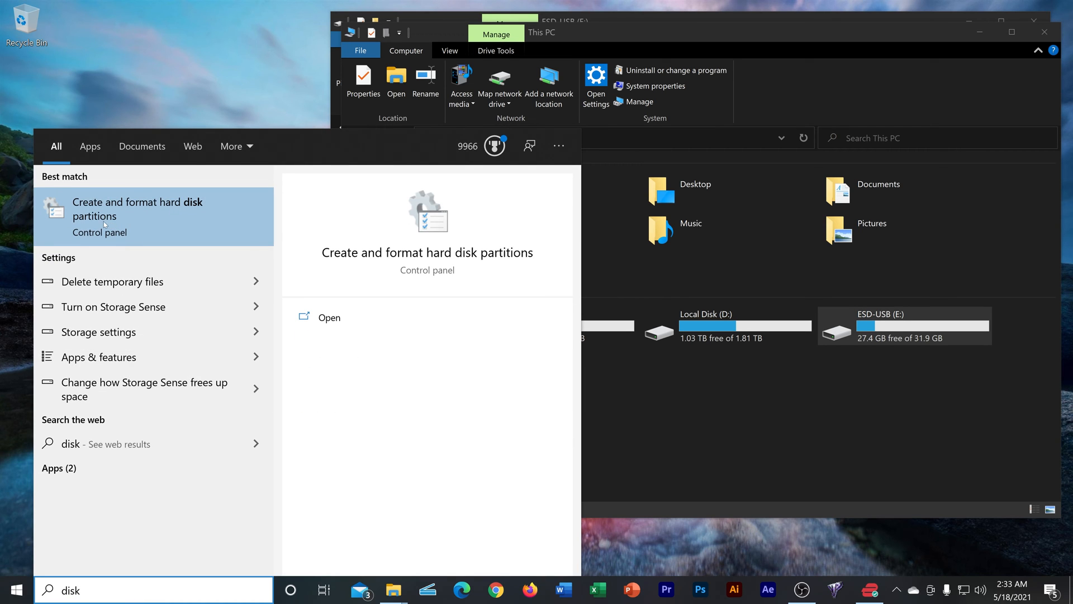
{"action": "left_click", "coordinate": [136, 209]}
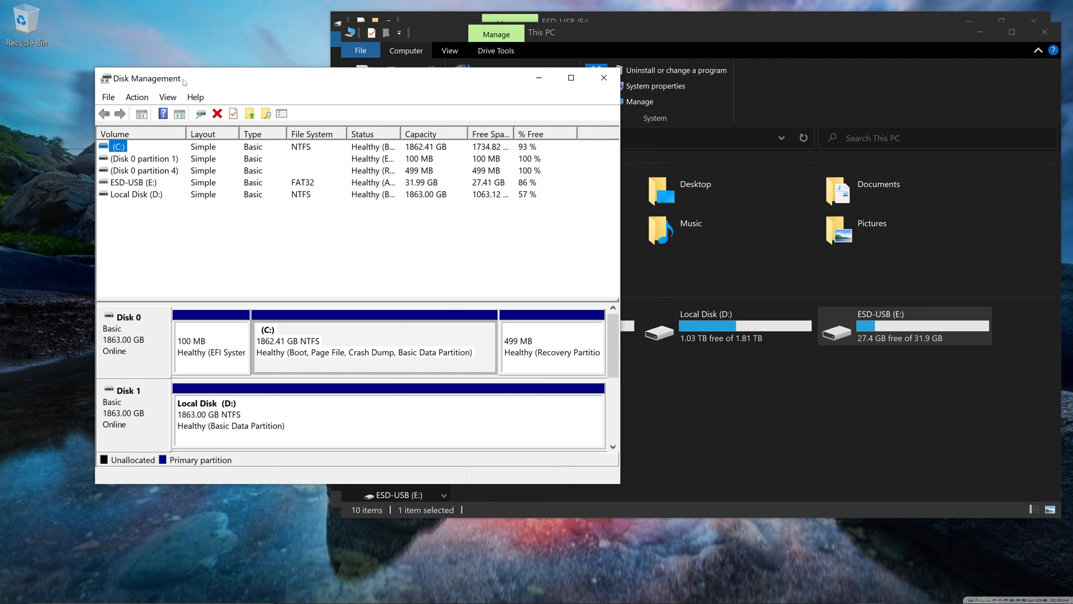
Step: Enlarge Disk Management to reveal Disk 2's 32 GB ESD-USB partition and 87.31 GB unallocated
{"action": "left_click_drag", "start_coordinate": [149, 78], "coordinate": [54, 15]}
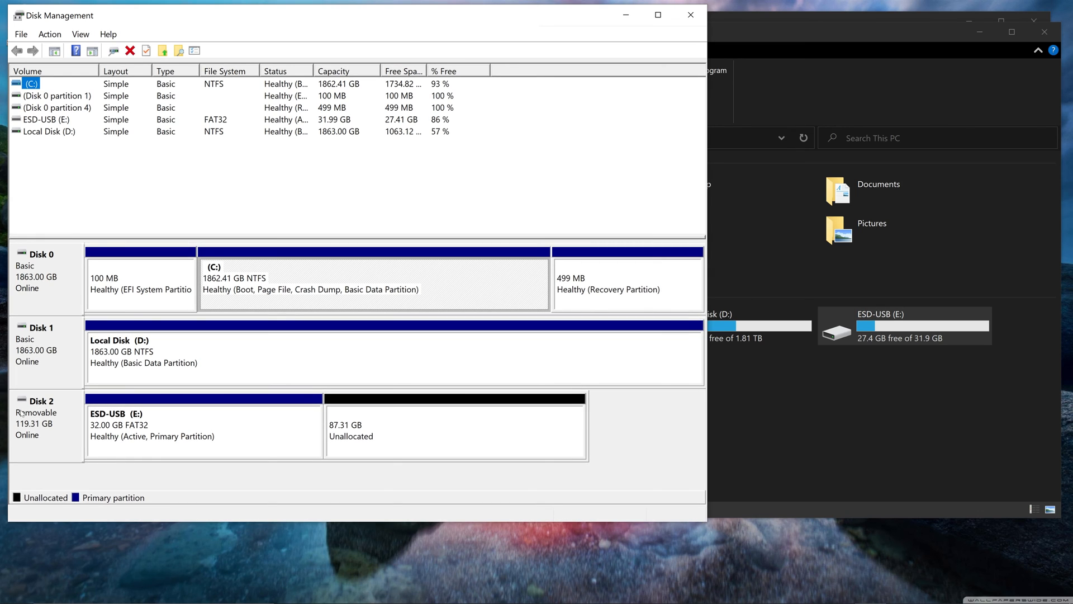
{"action": "mouse_move", "coordinate": [145, 420]}
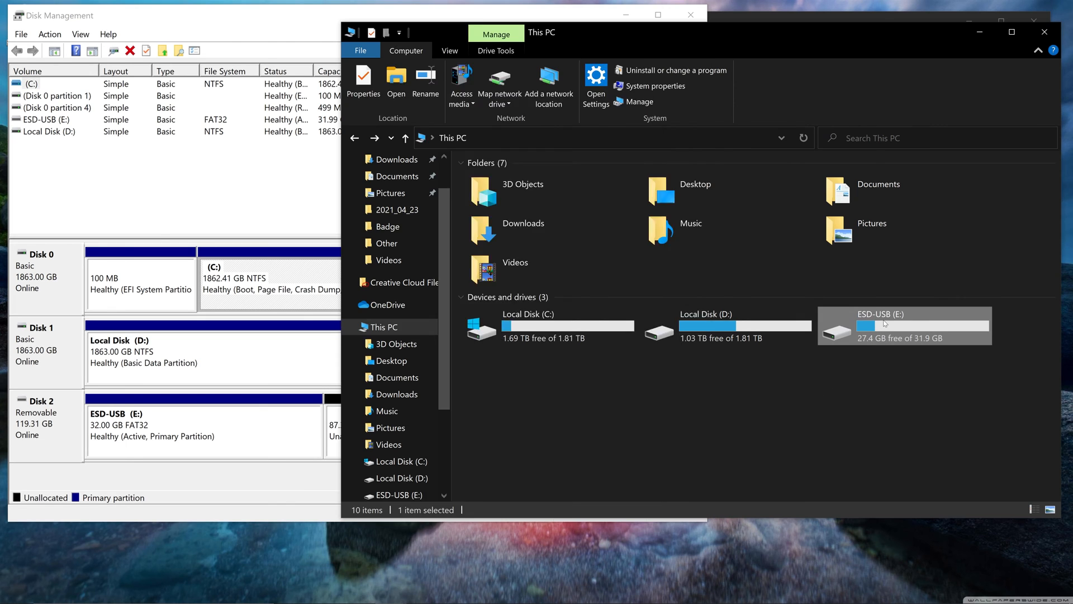
{"action": "double_click", "coordinate": [904, 326]}
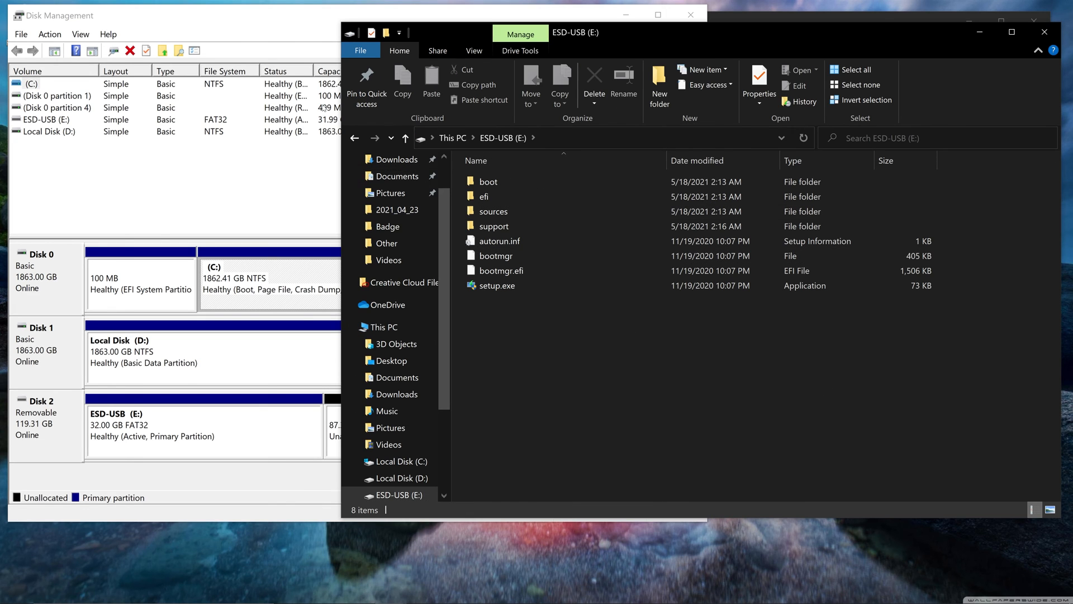
{"action": "left_click", "coordinate": [386, 326]}
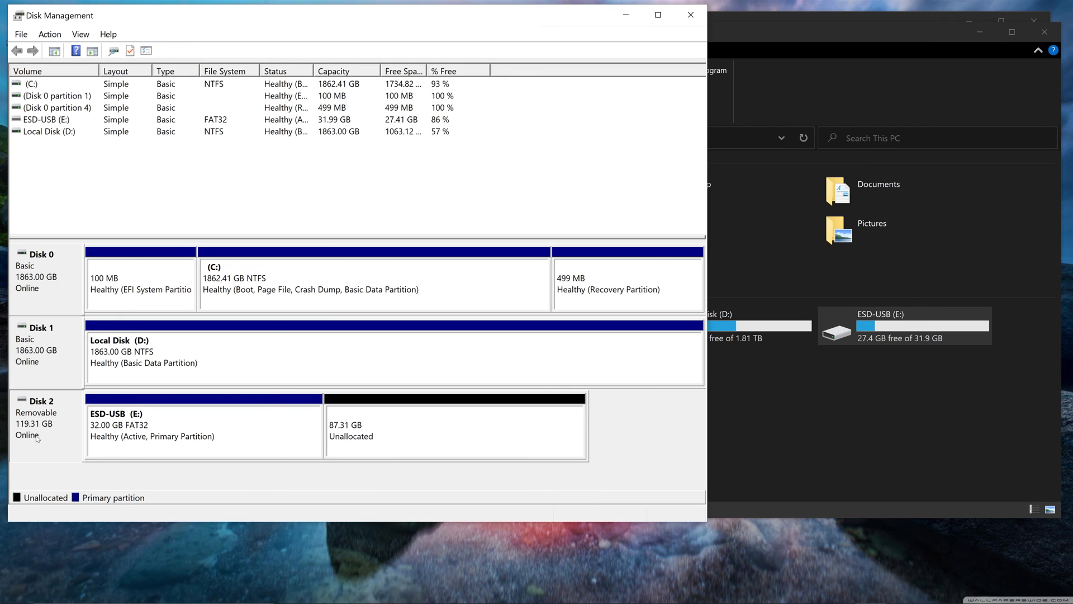
{"action": "mouse_move", "coordinate": [42, 365]}
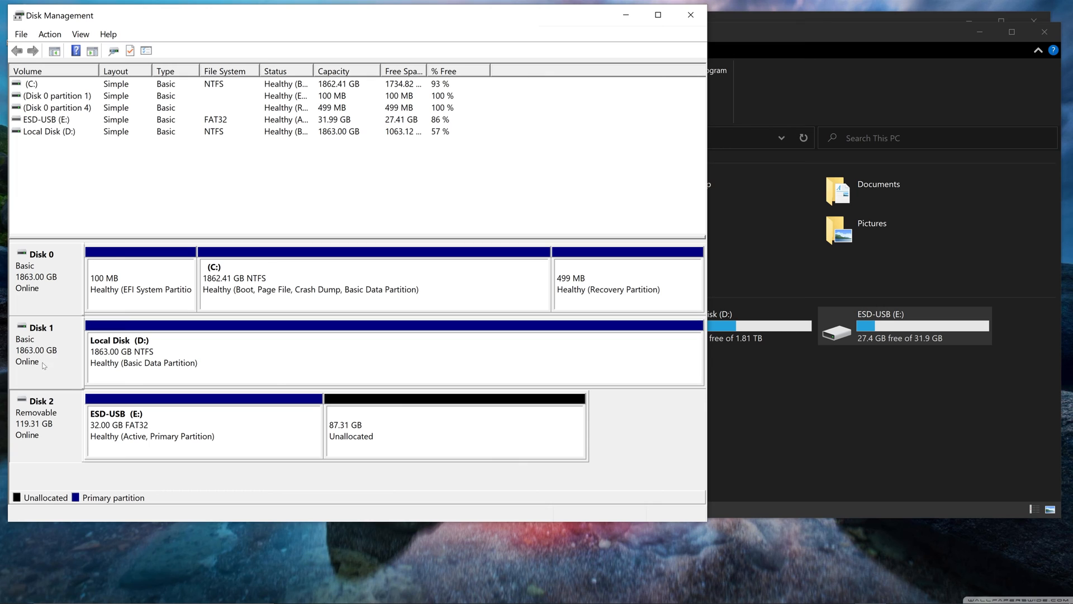
{"action": "mouse_move", "coordinate": [44, 333]}
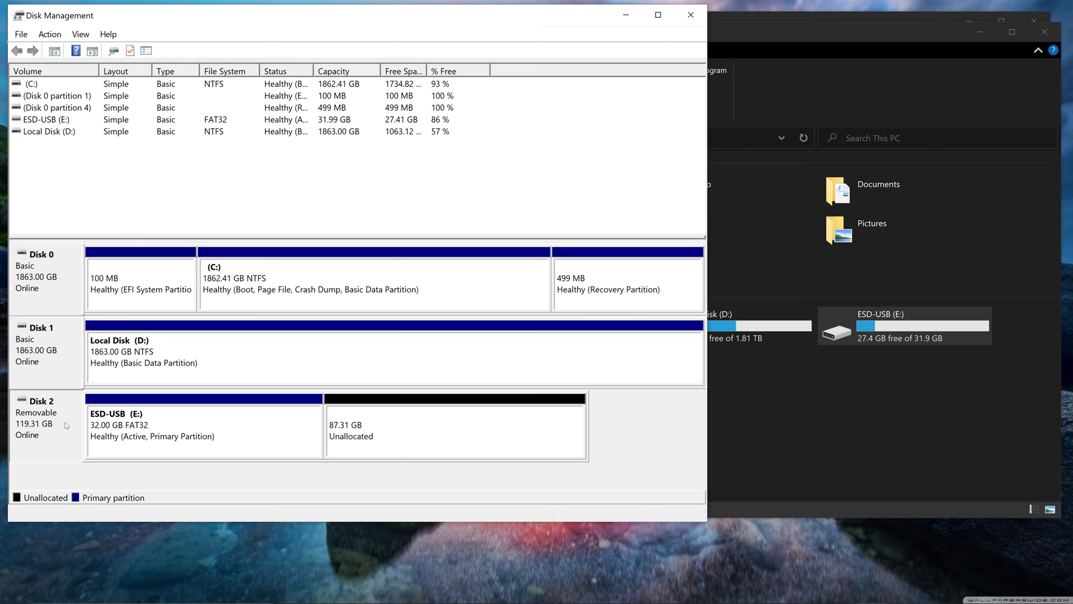
{"action": "mouse_move", "coordinate": [76, 420]}
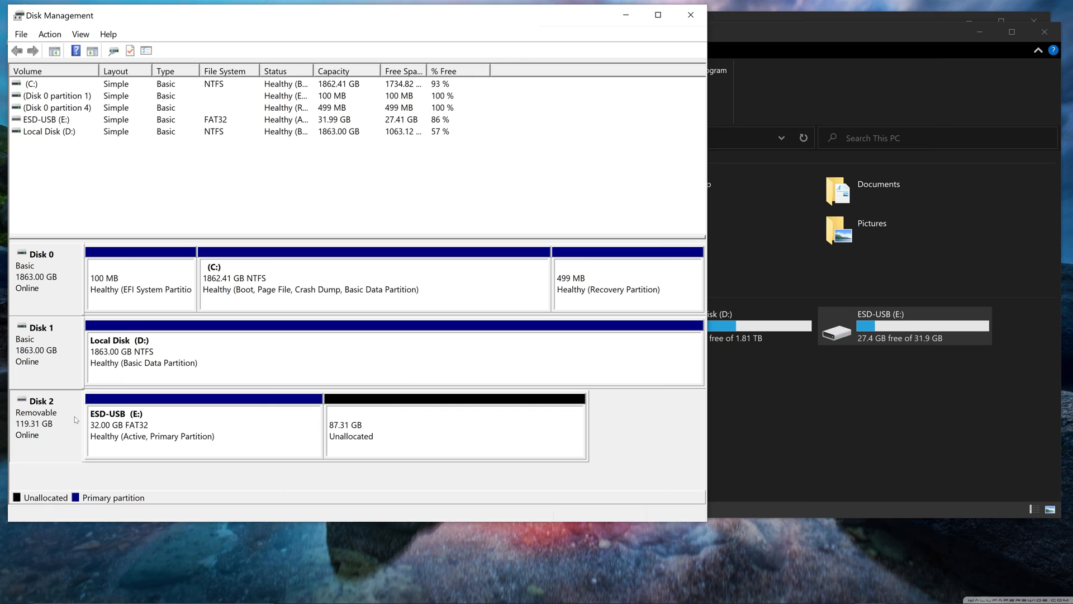
{"action": "mouse_move", "coordinate": [142, 420]}
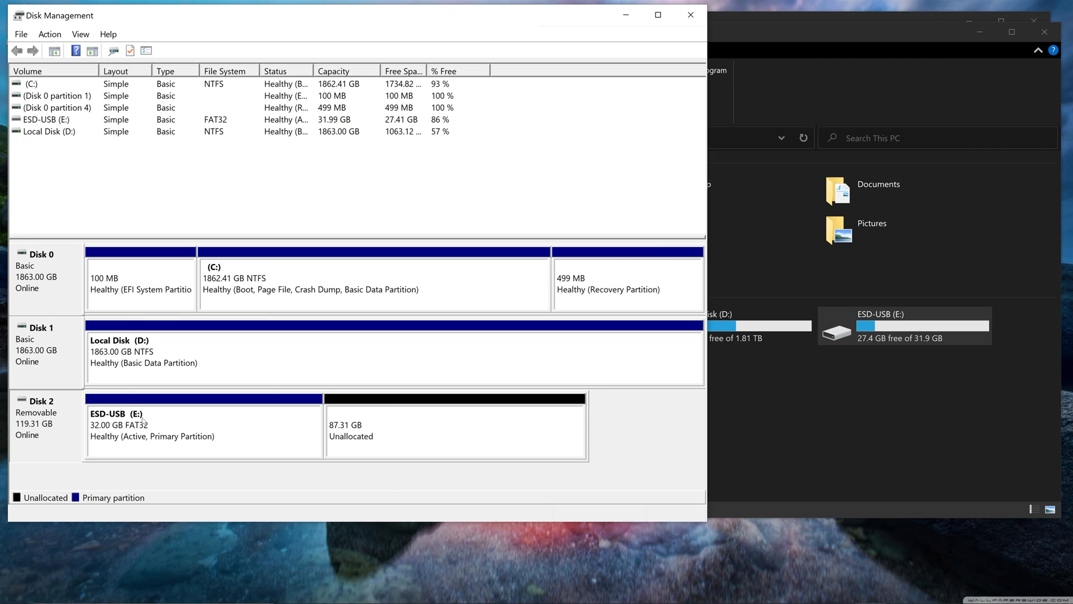
{"action": "mouse_move", "coordinate": [209, 412]}
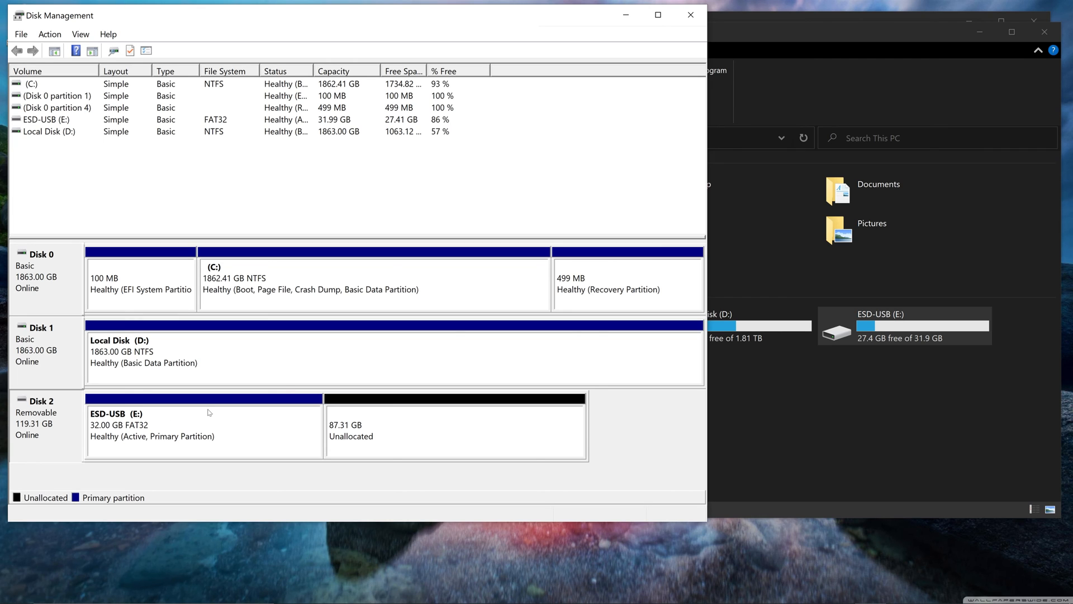
{"action": "mouse_move", "coordinate": [361, 446]}
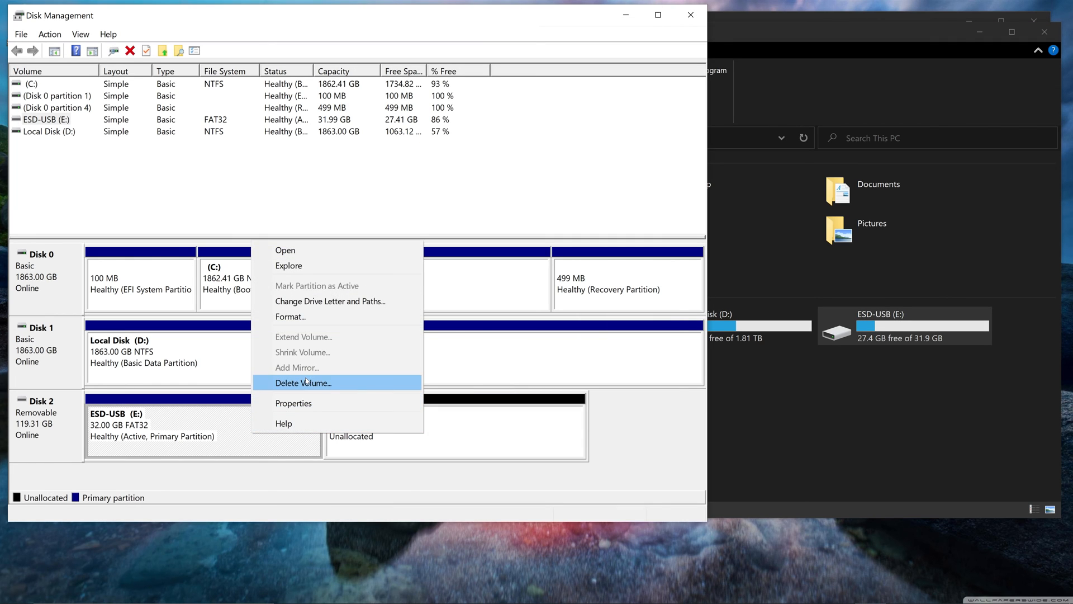
Step: Delete the ESD-USB volume, leaving Disk 2 as 119.31 GB of unallocated space
{"action": "left_click", "coordinate": [303, 383]}
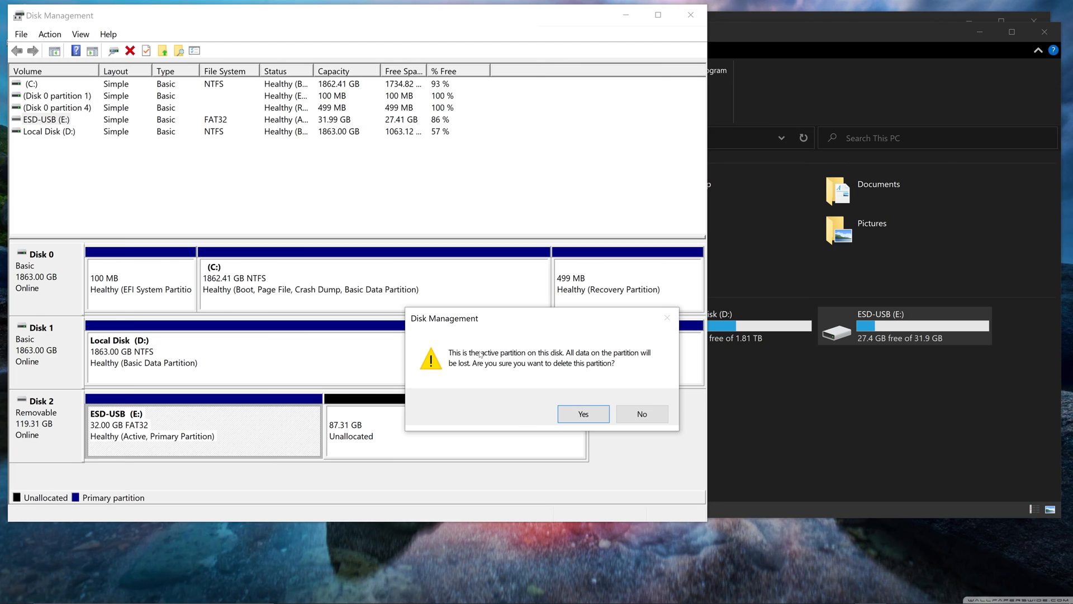
{"action": "mouse_move", "coordinate": [582, 414]}
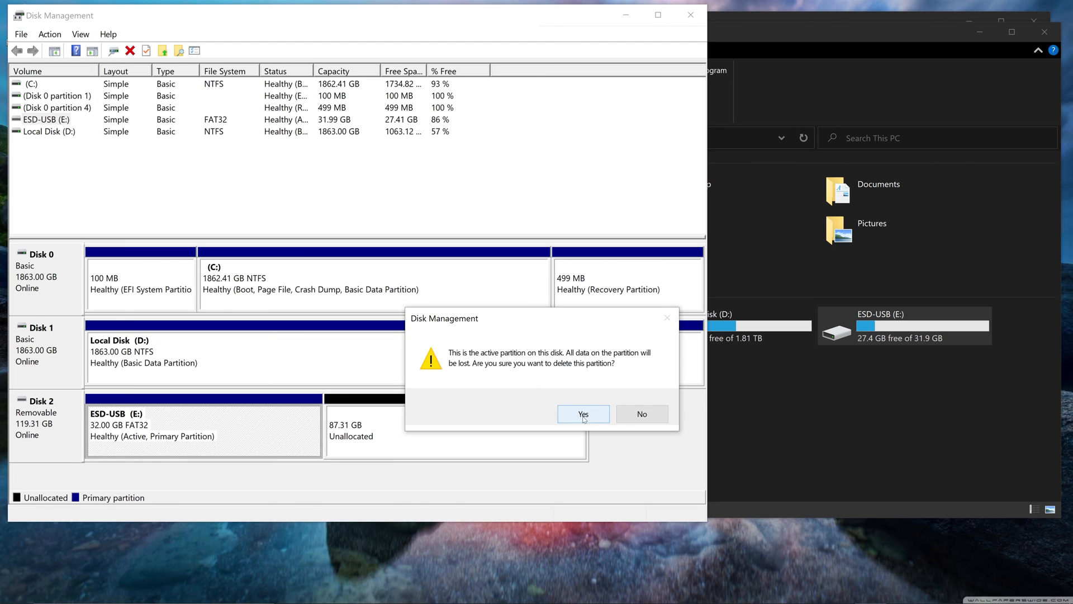
{"action": "left_click", "coordinate": [582, 414]}
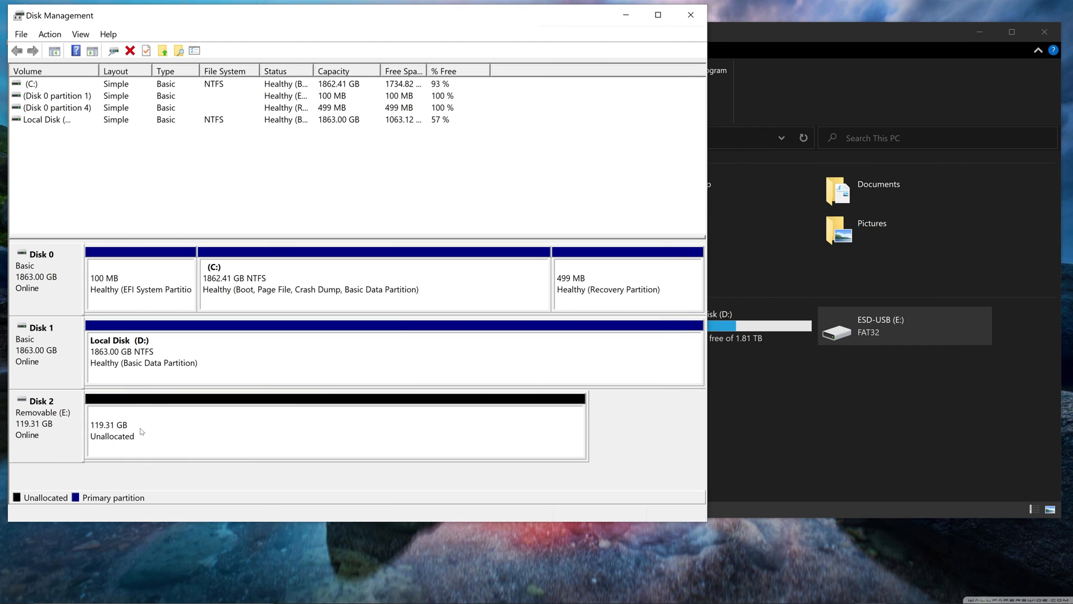
{"action": "mouse_move", "coordinate": [248, 437]}
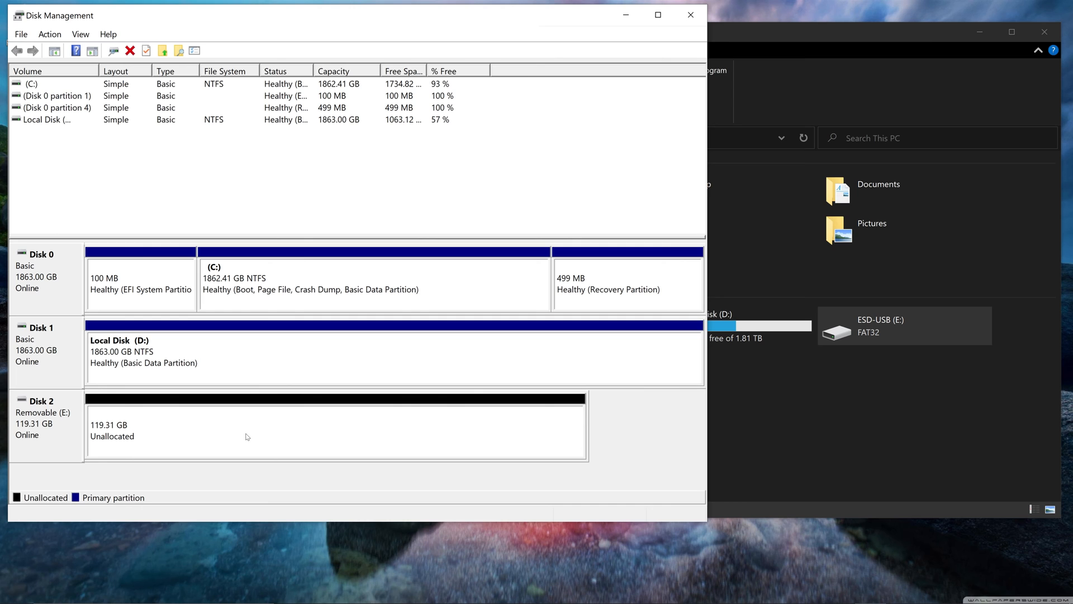
{"action": "mouse_move", "coordinate": [194, 432]}
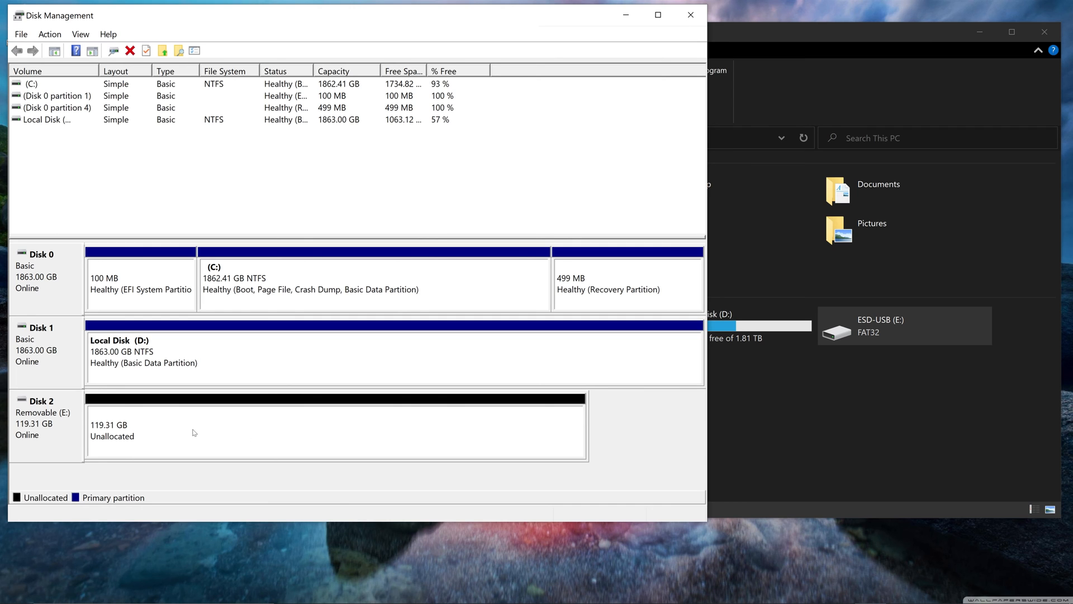
{"action": "right_click", "coordinate": [193, 431]}
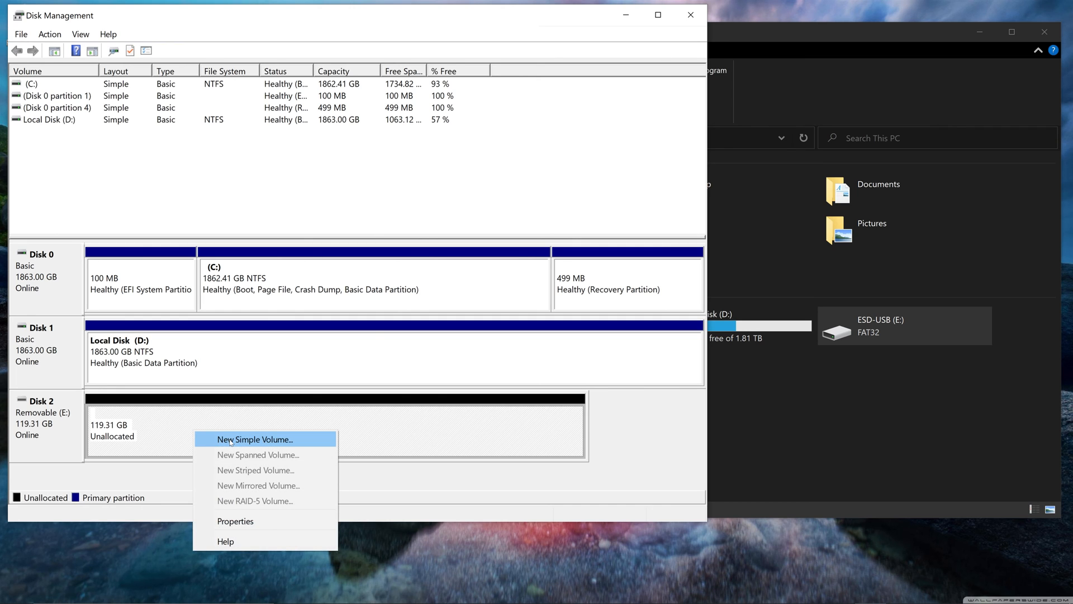
Step: Start a new simple volume on the unallocated space with maximum size and drive letter F
{"action": "left_click", "coordinate": [254, 438]}
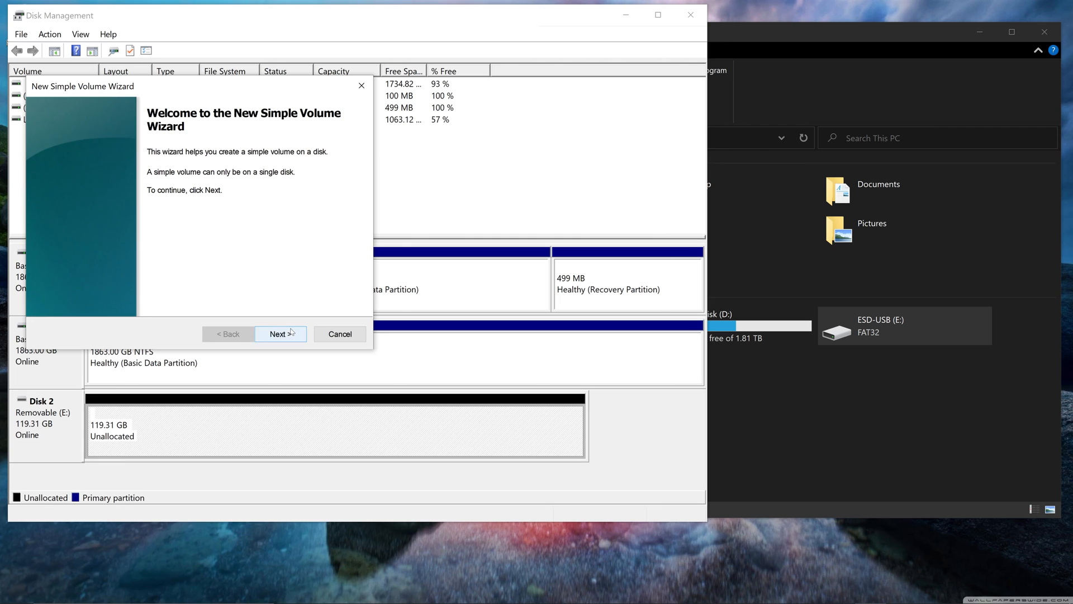
{"action": "left_click", "coordinate": [279, 333]}
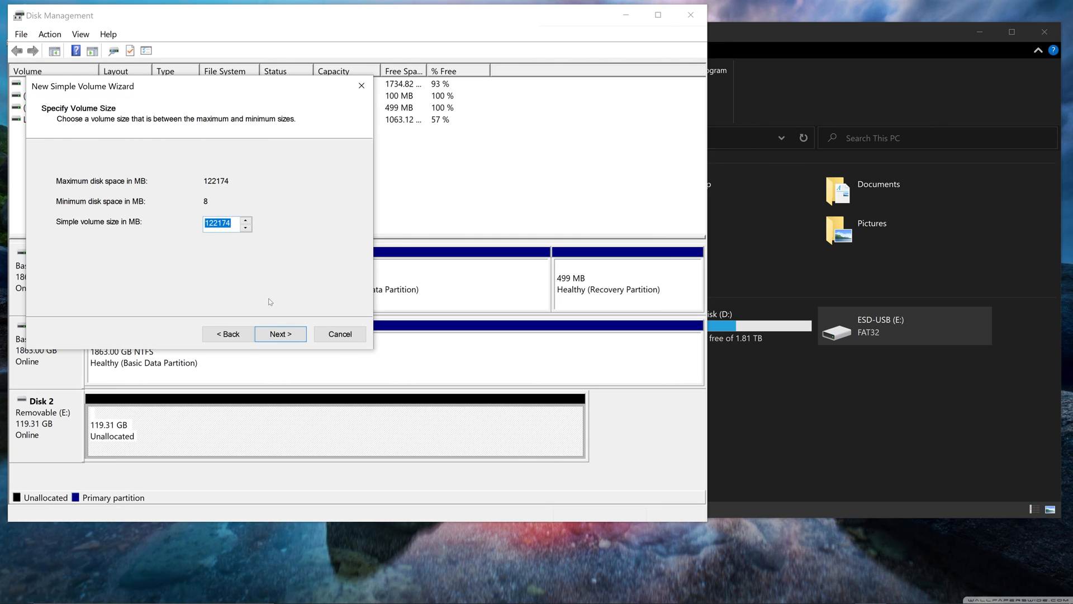
{"action": "left_click", "coordinate": [280, 333]}
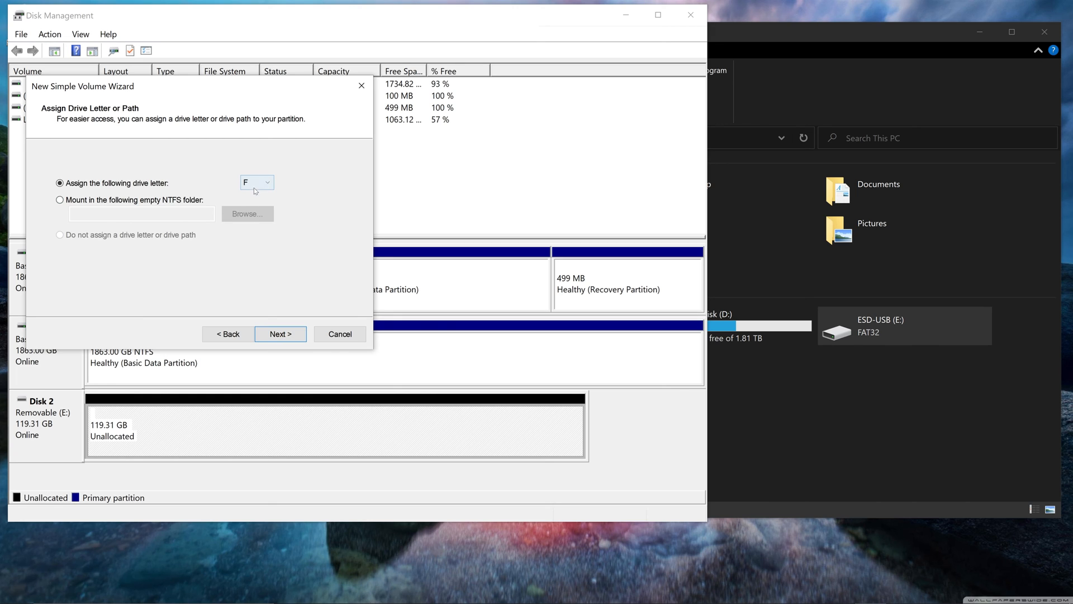
{"action": "left_click", "coordinate": [279, 333]}
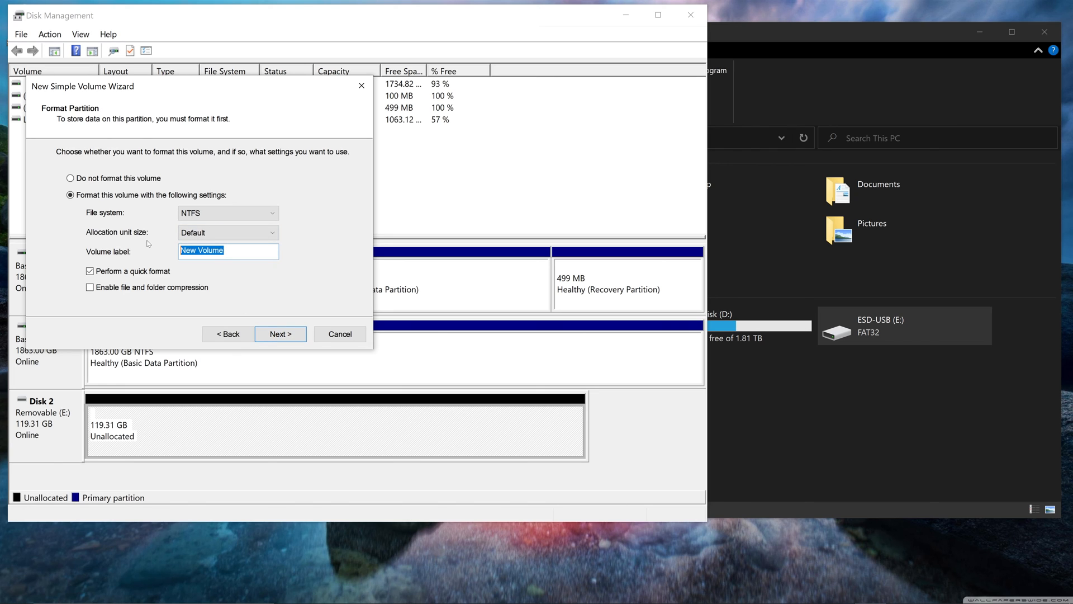
Step: Label the volume Lexar128GB, format it as exFAT and finish creating the 119.31 GB volume
{"action": "type", "text": "Flash"}
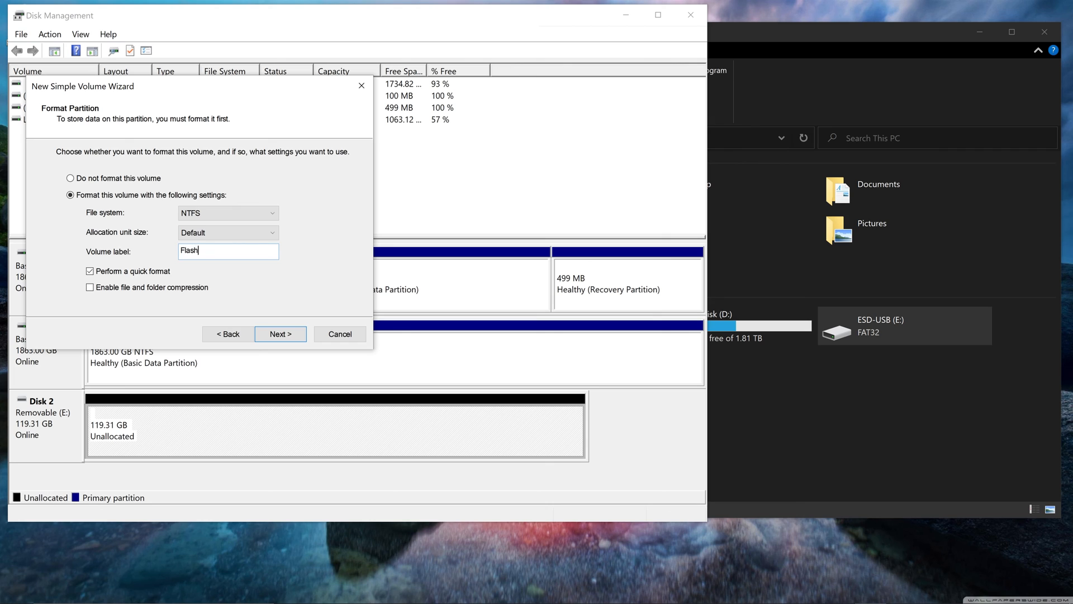
{"action": "type", "text": "Lexar128"}
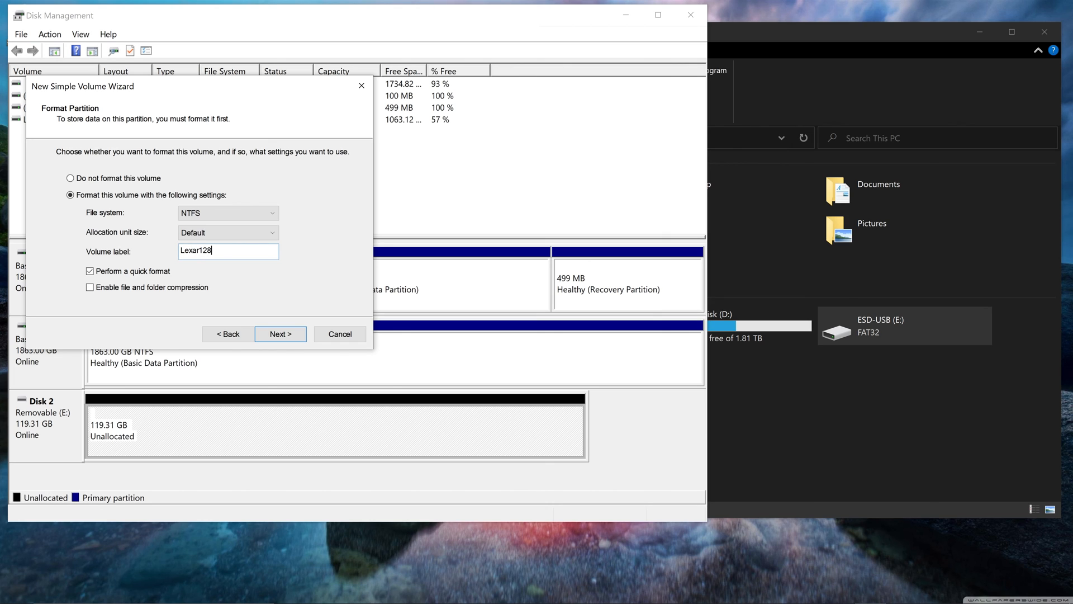
{"action": "type", "text": "GB"}
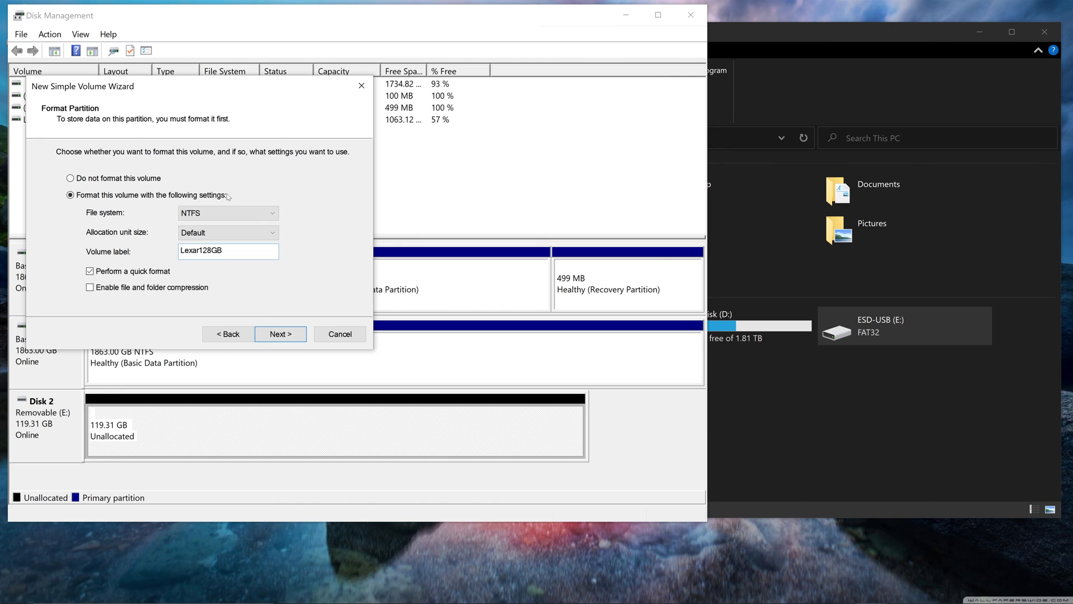
{"action": "left_click", "coordinate": [228, 213]}
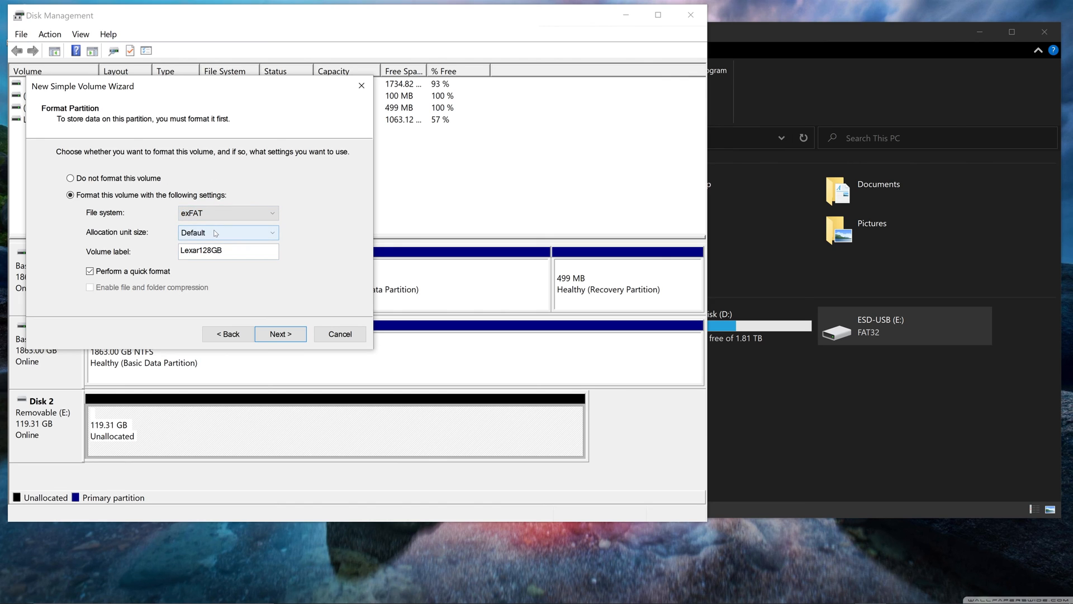
{"action": "mouse_move", "coordinate": [208, 225]}
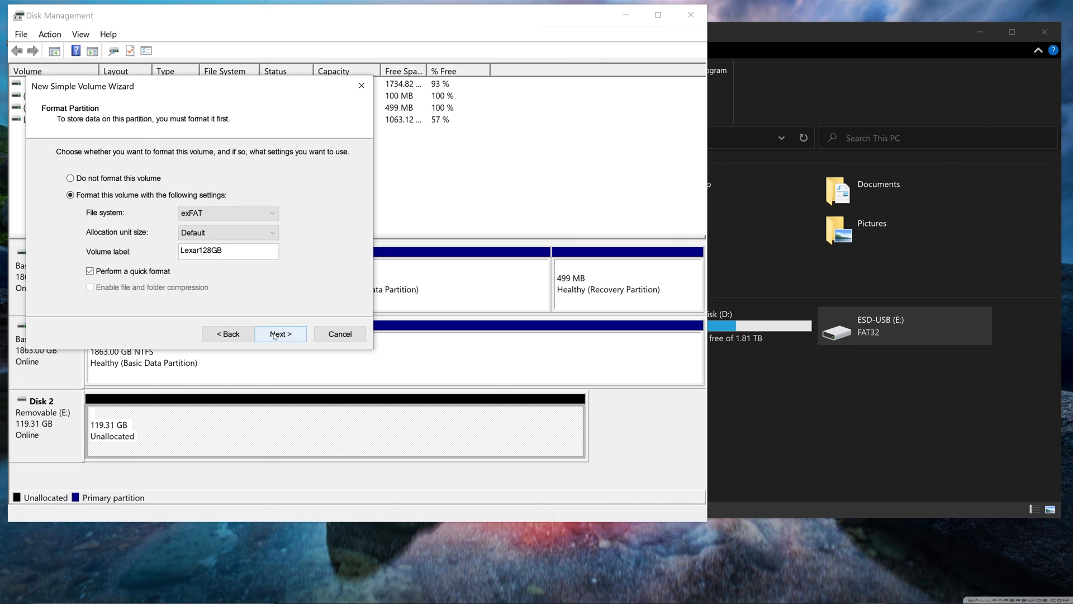
{"action": "left_click", "coordinate": [279, 334]}
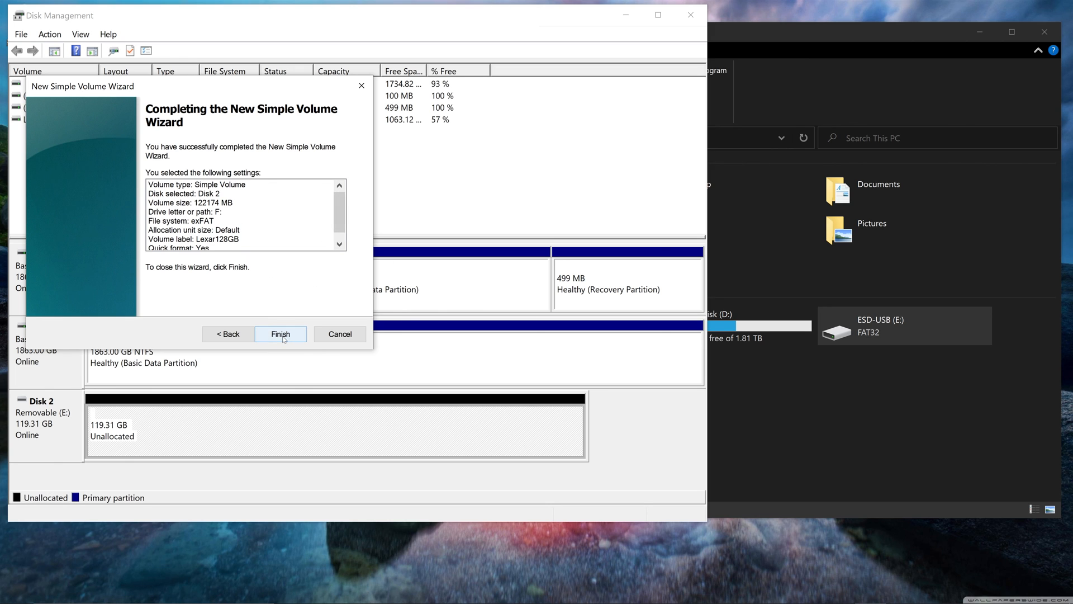
{"action": "left_click", "coordinate": [281, 335]}
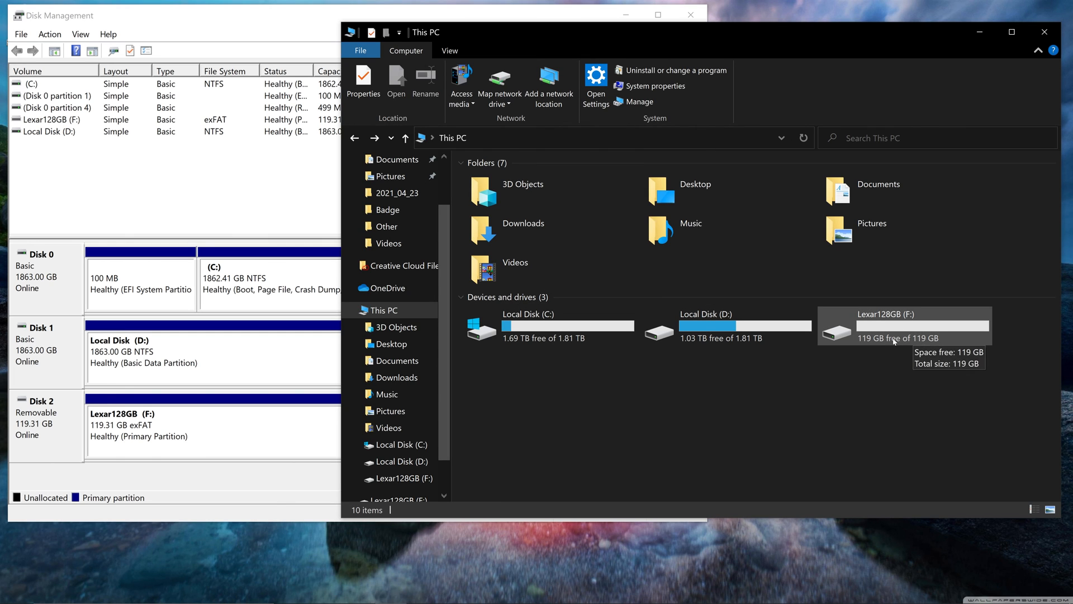
{"action": "right_click", "coordinate": [903, 326]}
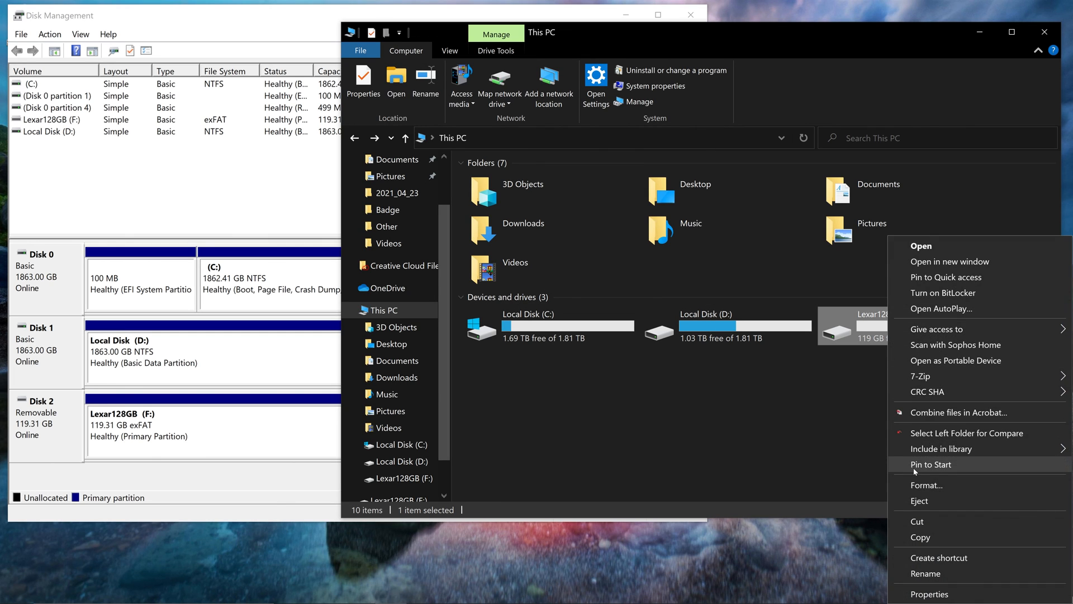
{"action": "left_click", "coordinate": [927, 485]}
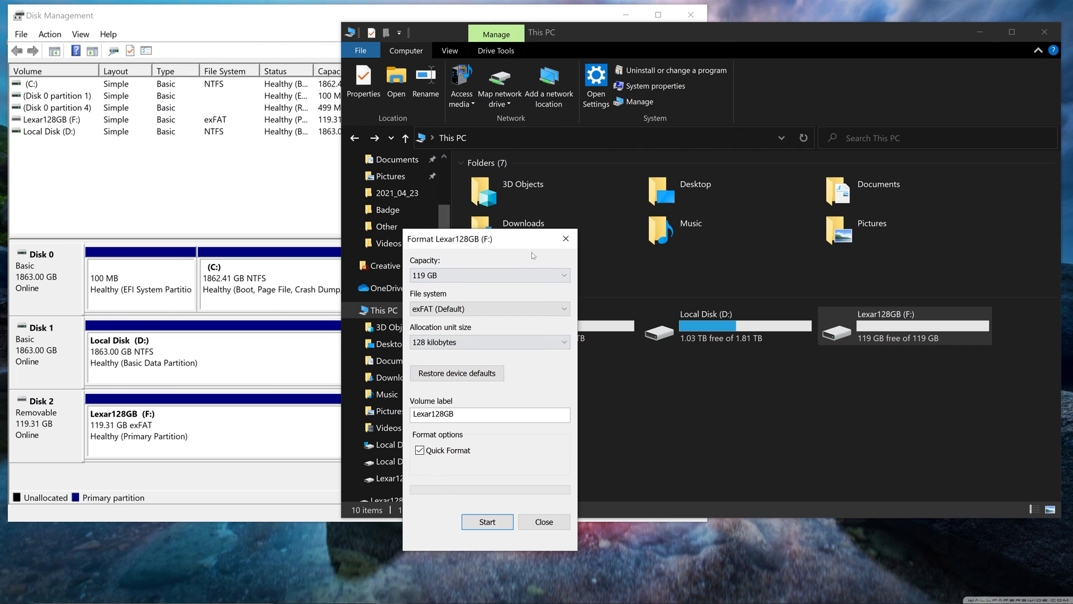
{"action": "left_click", "coordinate": [544, 522]}
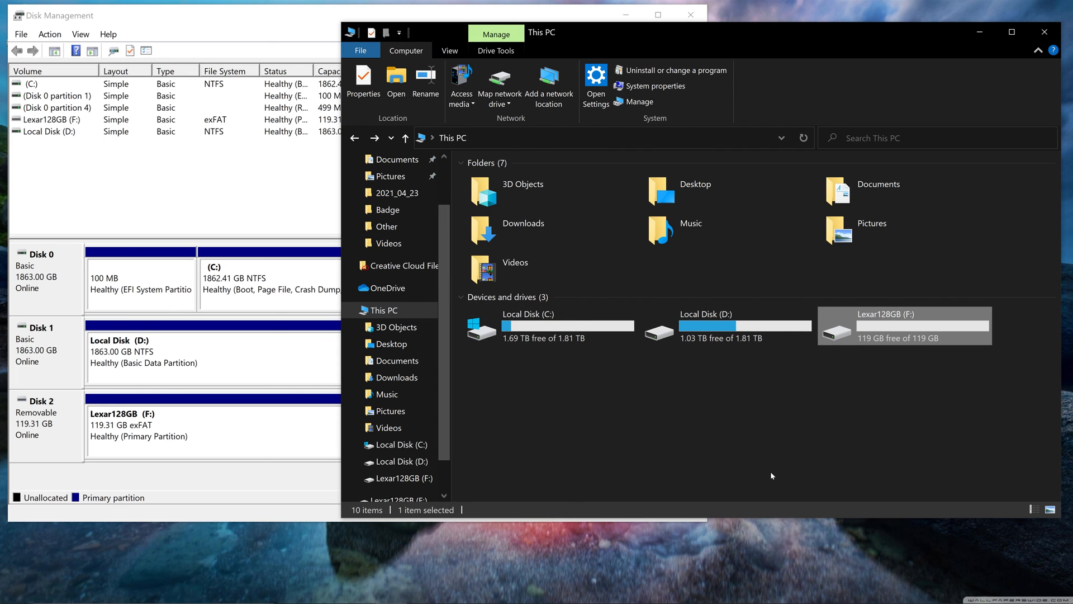